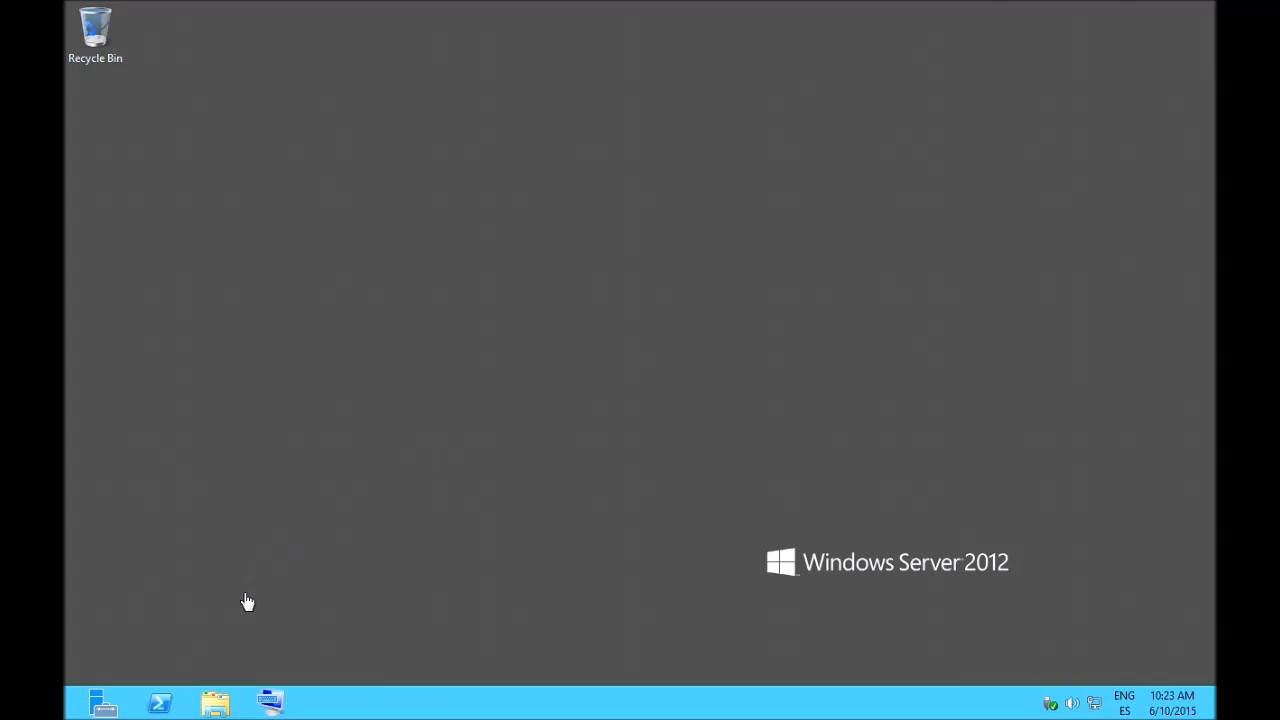
Browse to Shared Folders (Z:) > Downloads and select the MicroStrategyDesktop-64bit installer.
{"action": "left_click", "coordinate": [215, 703]}
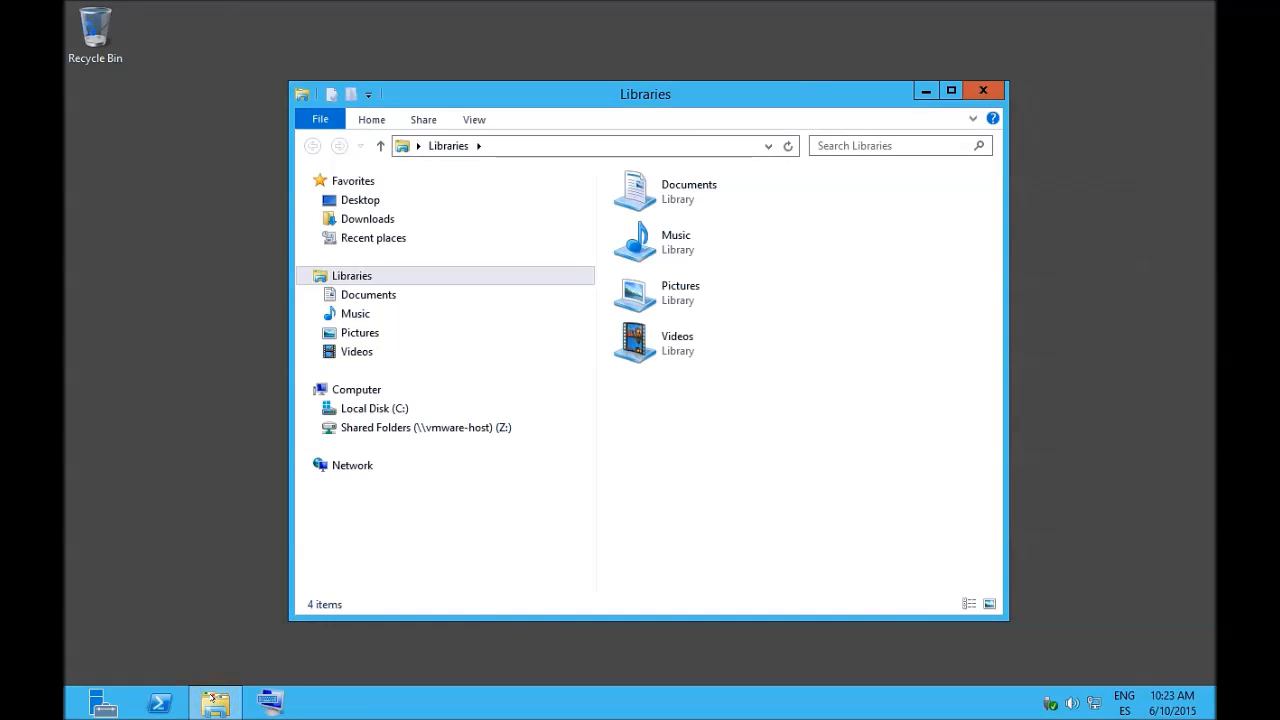
{"action": "left_click", "coordinate": [424, 427]}
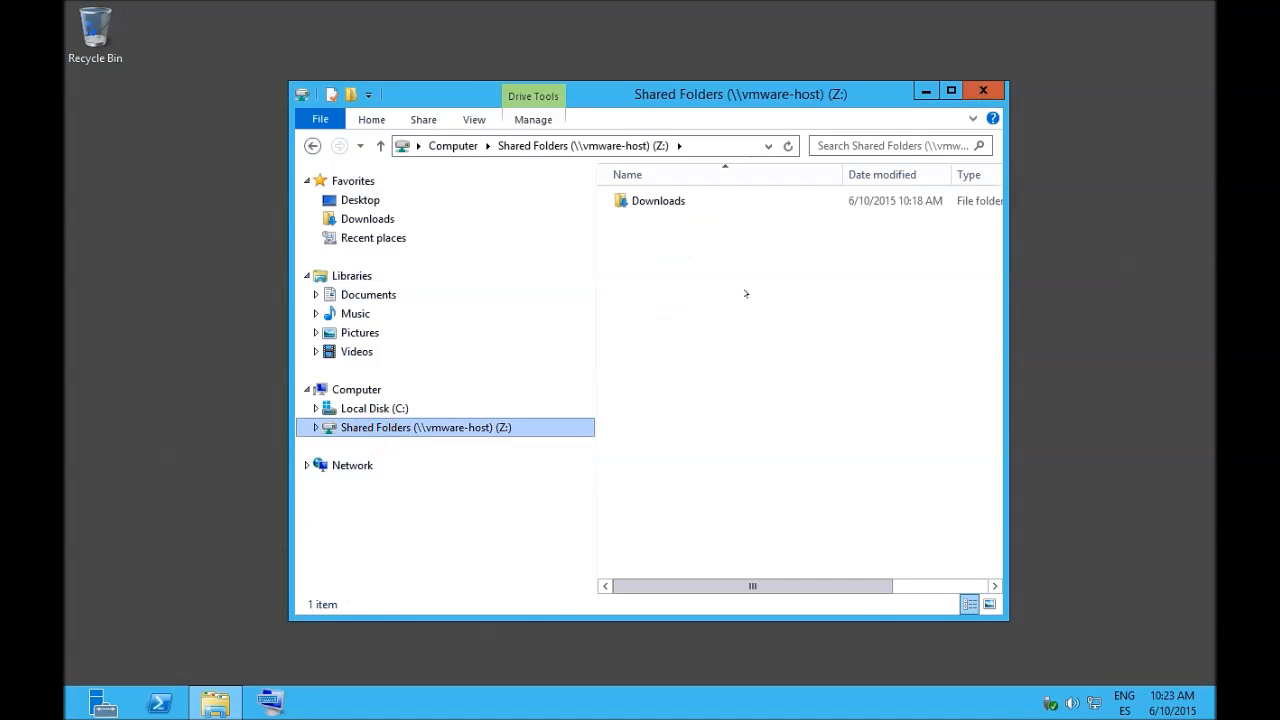
{"action": "double_click", "coordinate": [658, 200]}
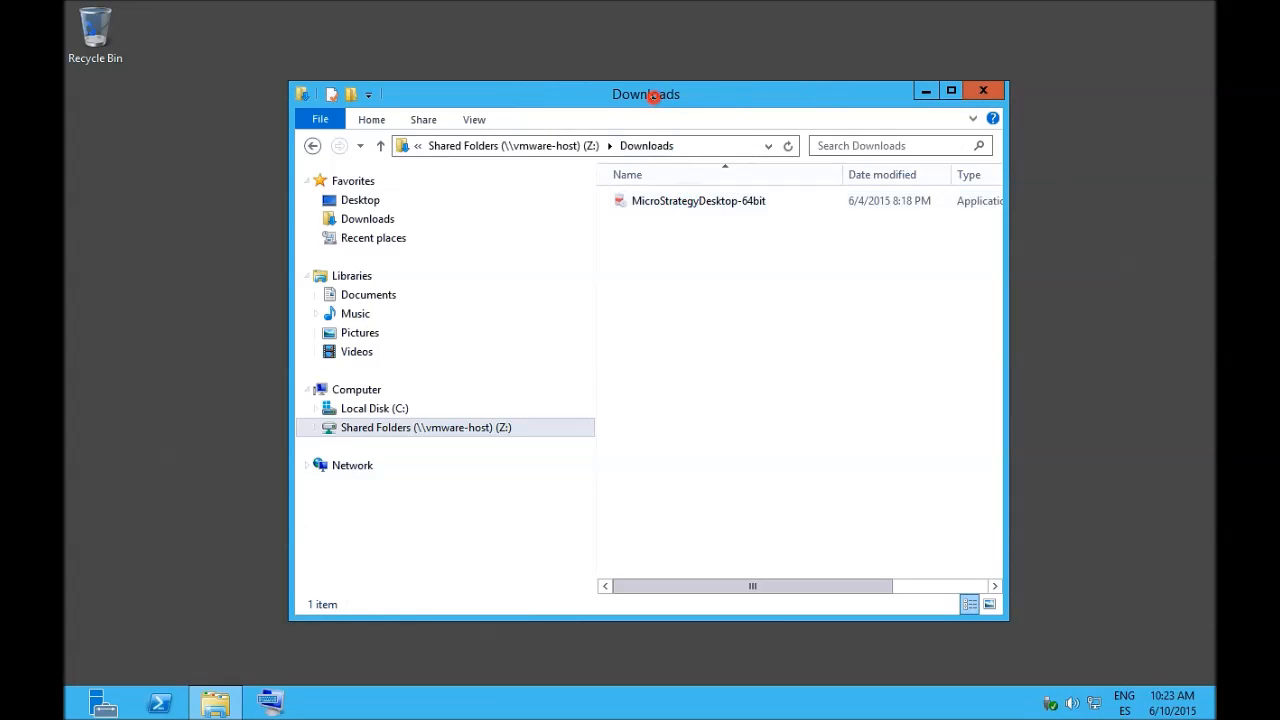
{"action": "left_click", "coordinate": [698, 200]}
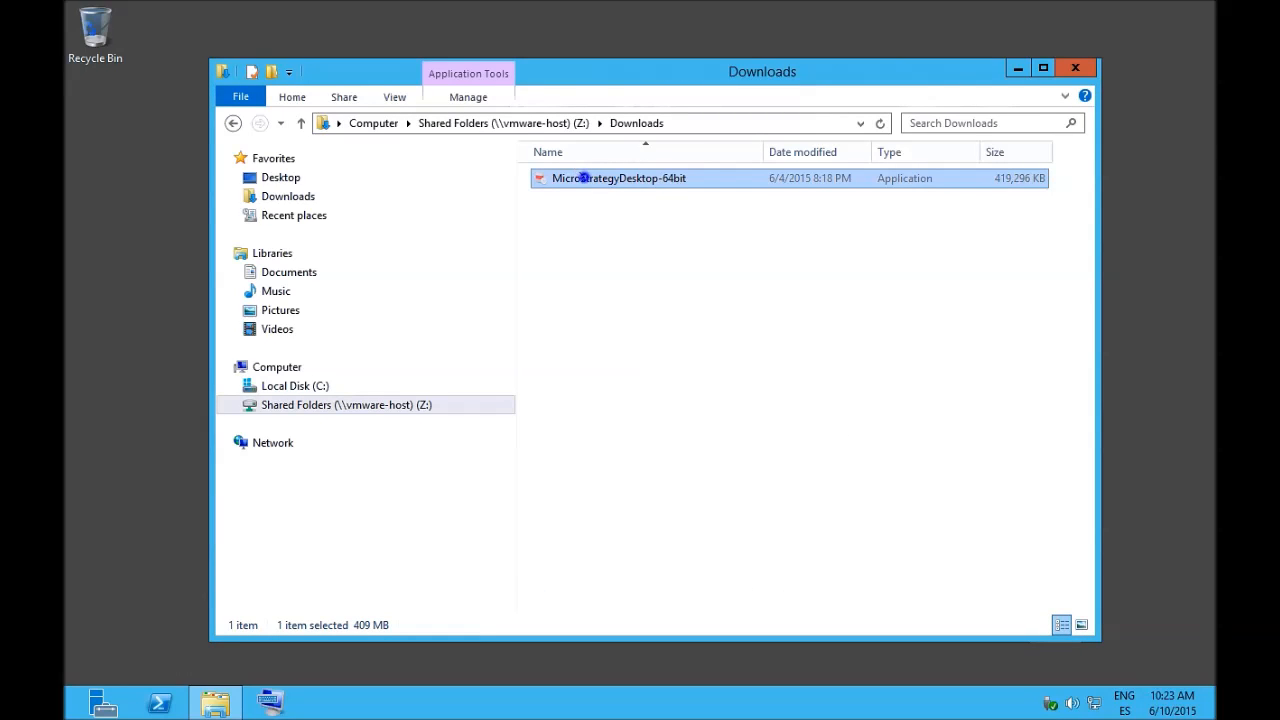
Launch the MicroStrategyDesktop-64bit installer and accept its security warning with Run.
{"action": "right_click", "coordinate": [618, 178]}
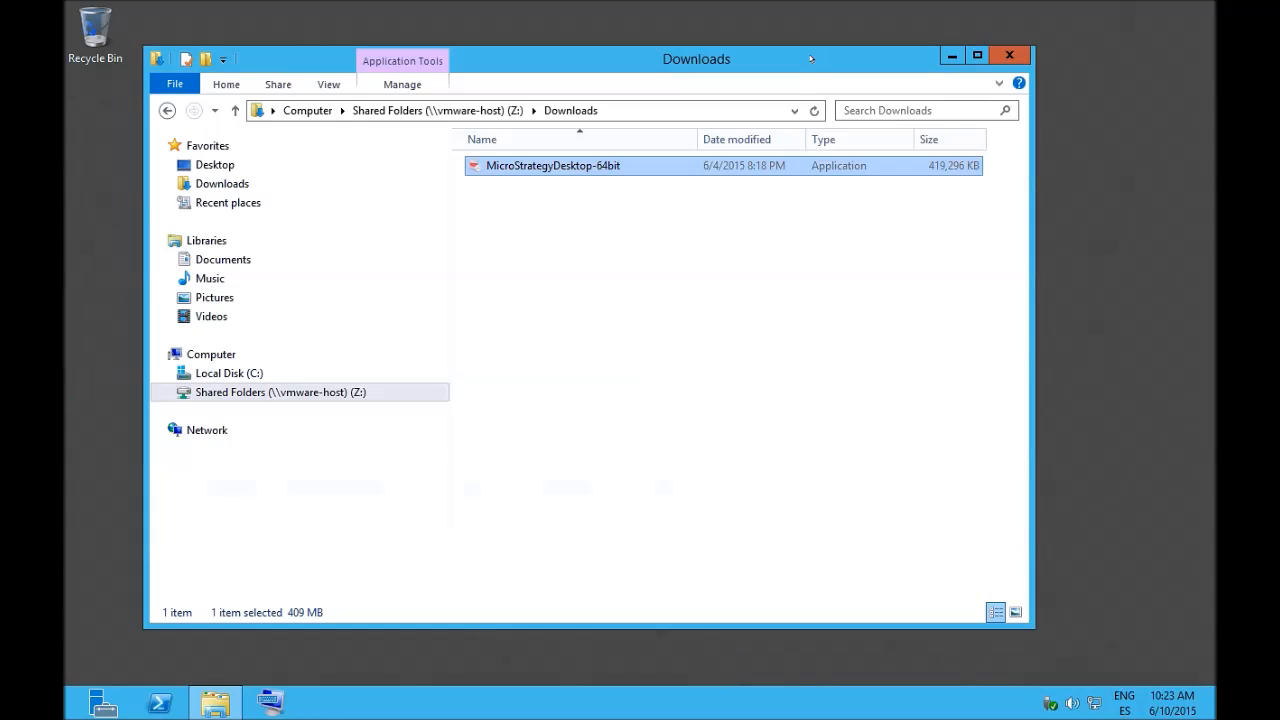
{"action": "right_click", "coordinate": [553, 165]}
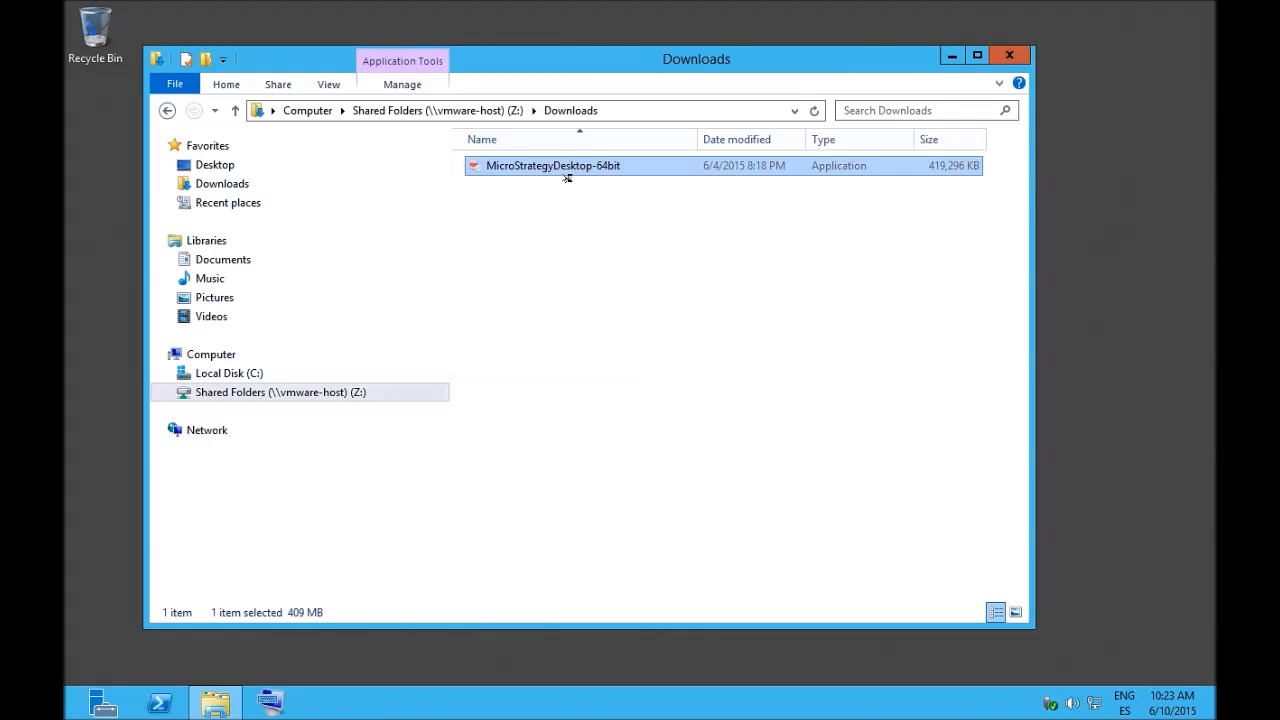
{"action": "double_click", "coordinate": [553, 165]}
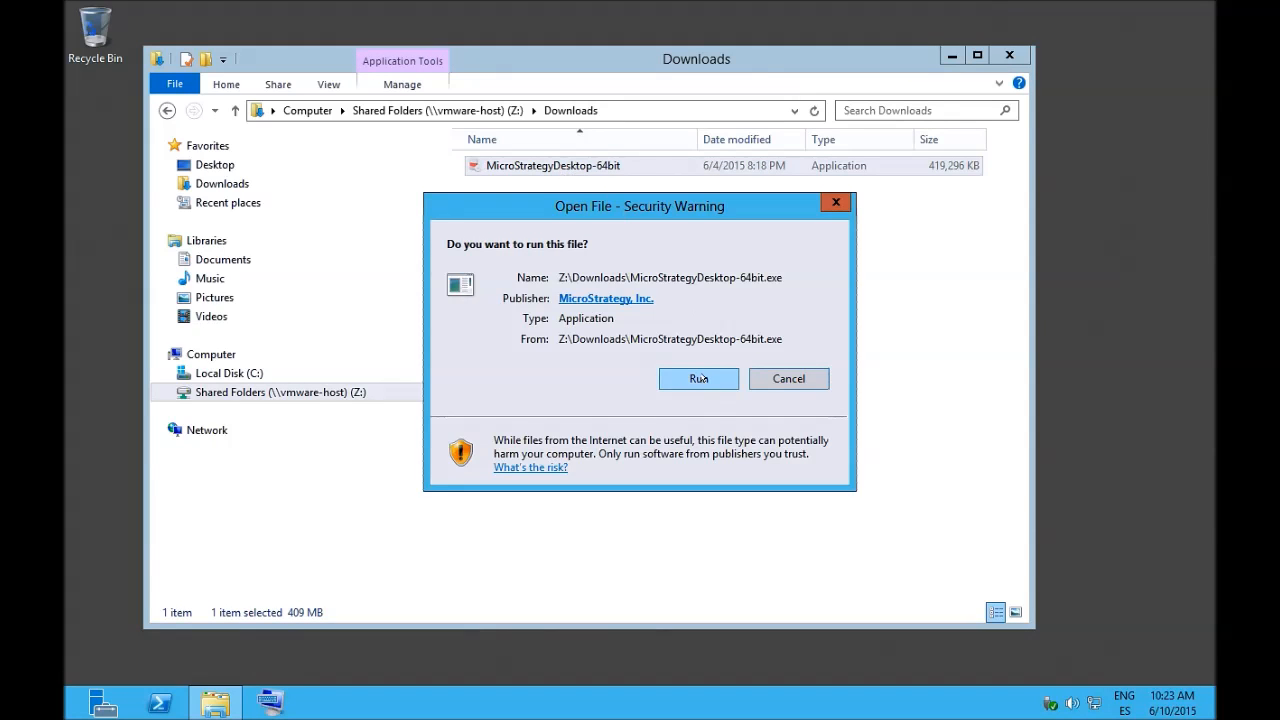
{"action": "mouse_move", "coordinate": [689, 358]}
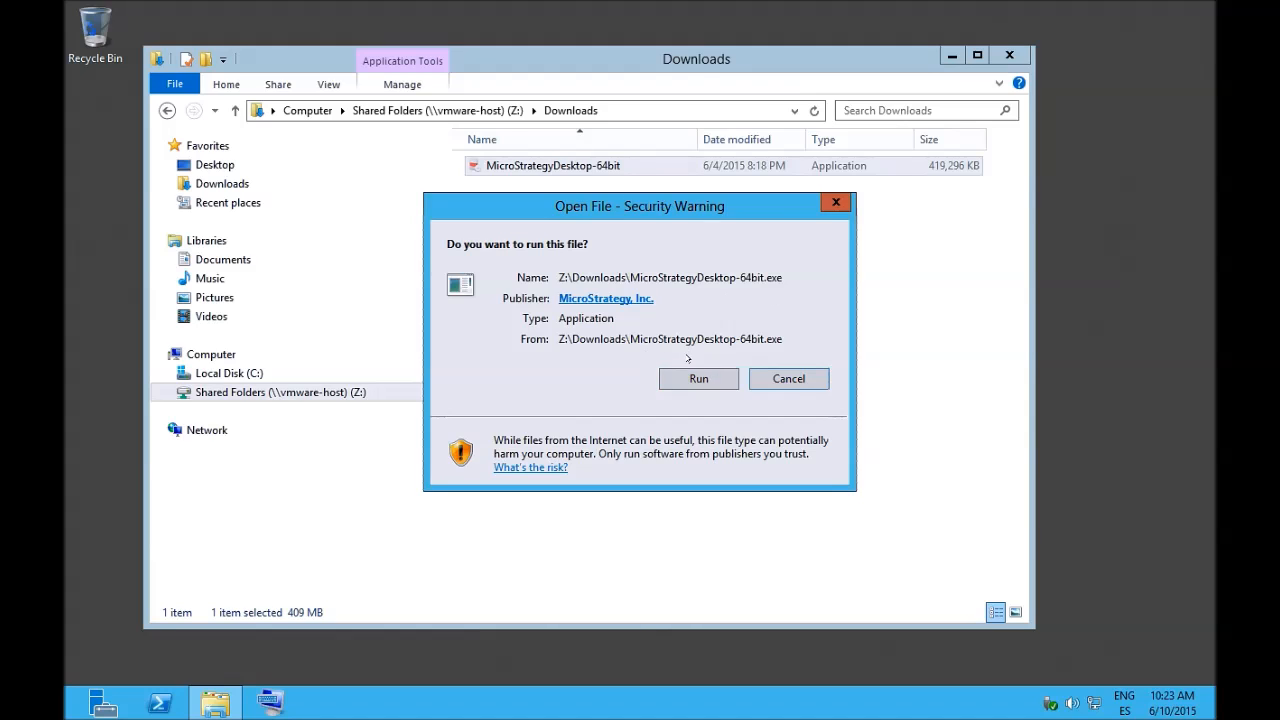
{"action": "left_click", "coordinate": [698, 378]}
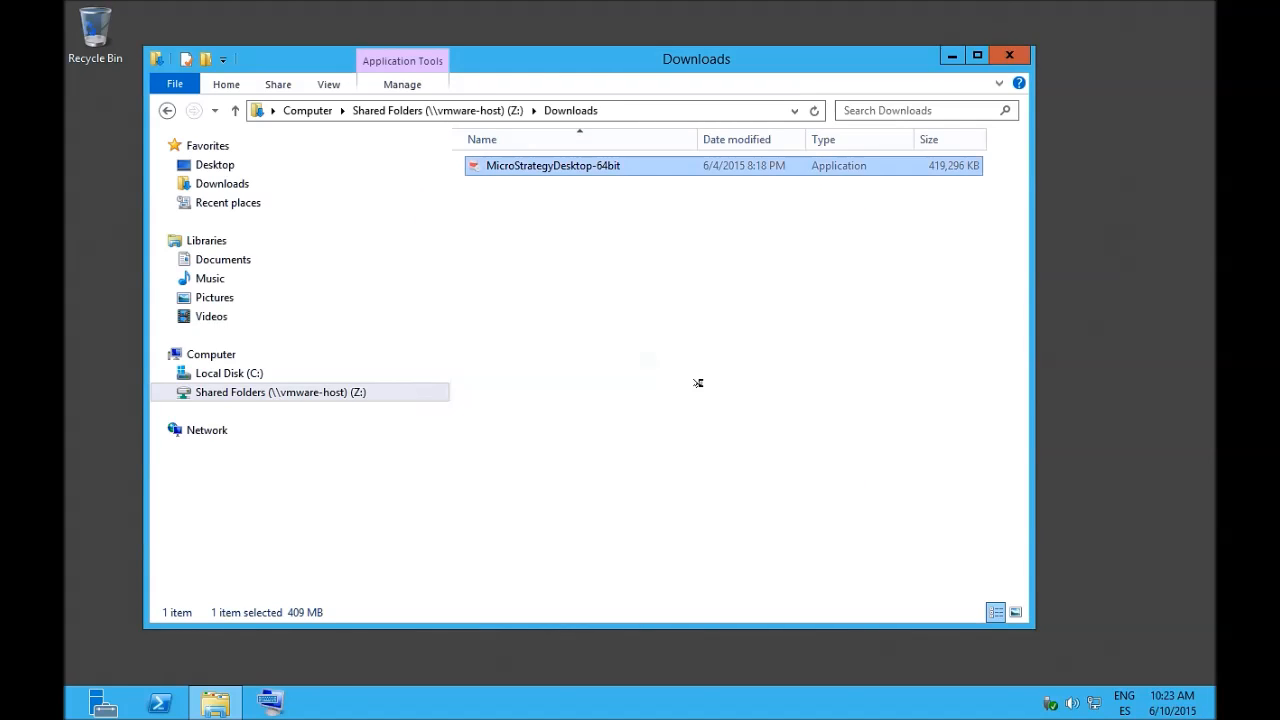
{"action": "double_click", "coordinate": [552, 165]}
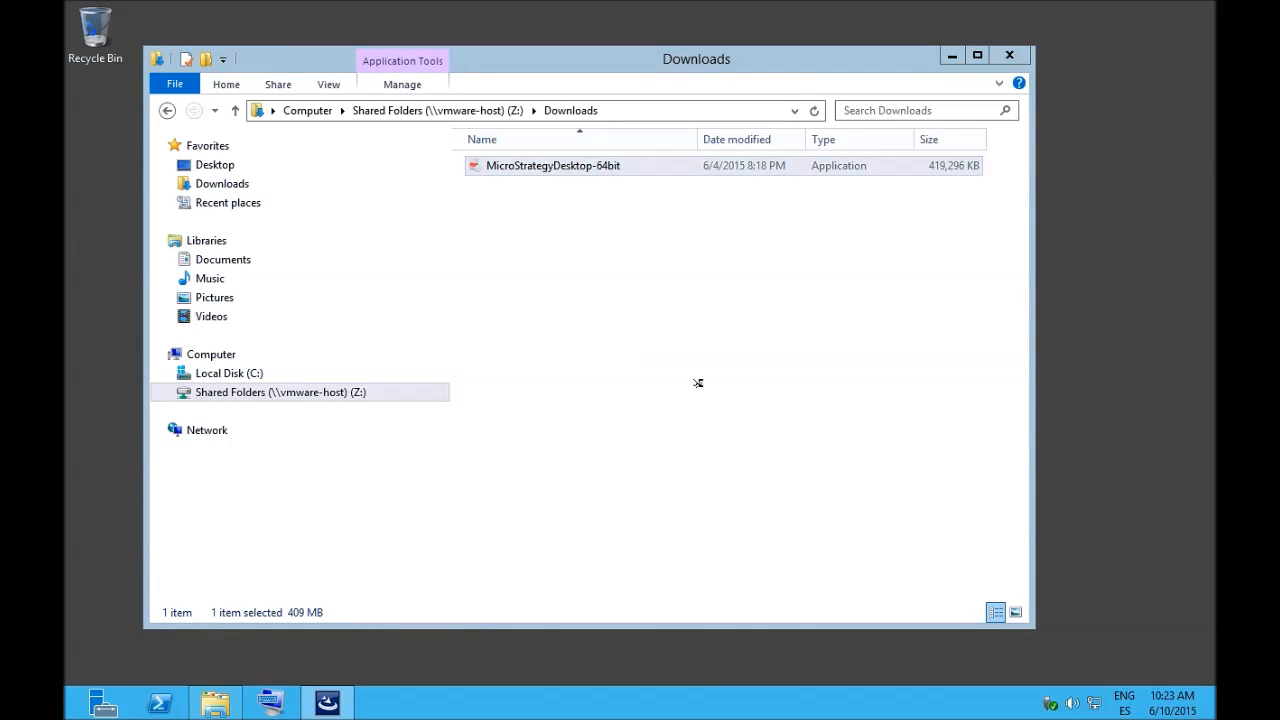
Accept the license agreement and start installing to the default Program Files location.
{"action": "double_click", "coordinate": [552, 165]}
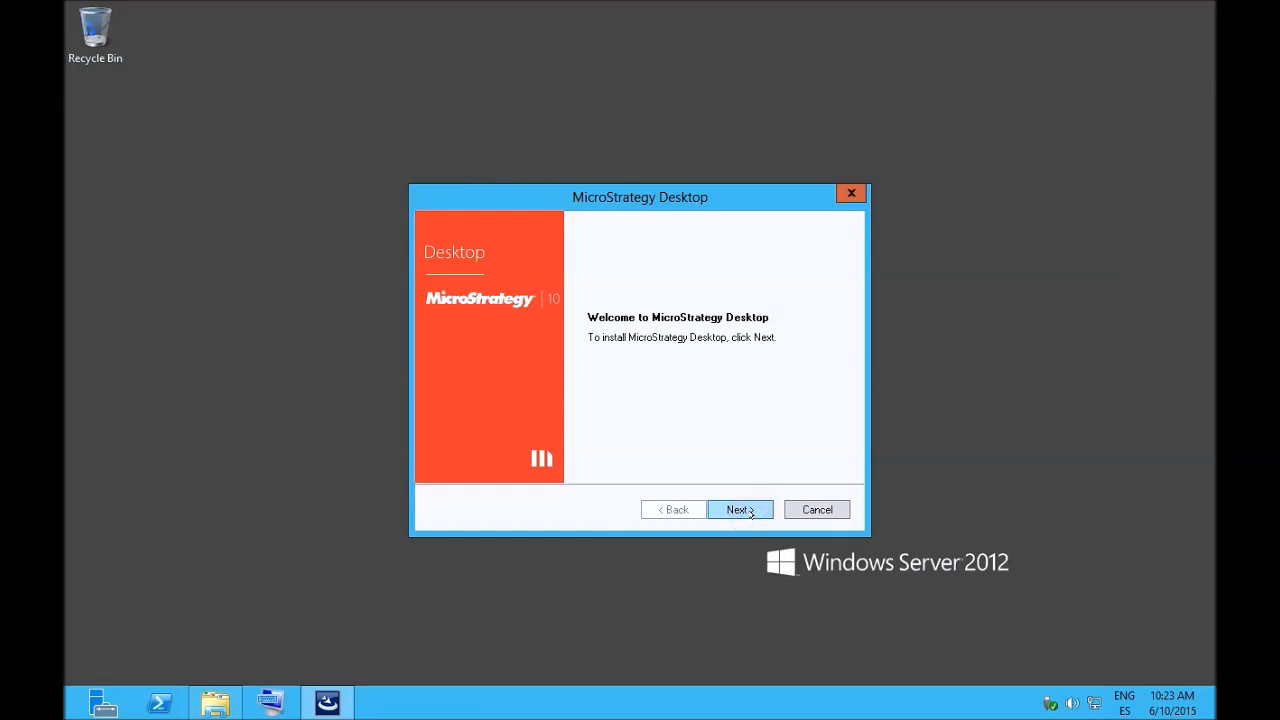
{"action": "left_click", "coordinate": [739, 509]}
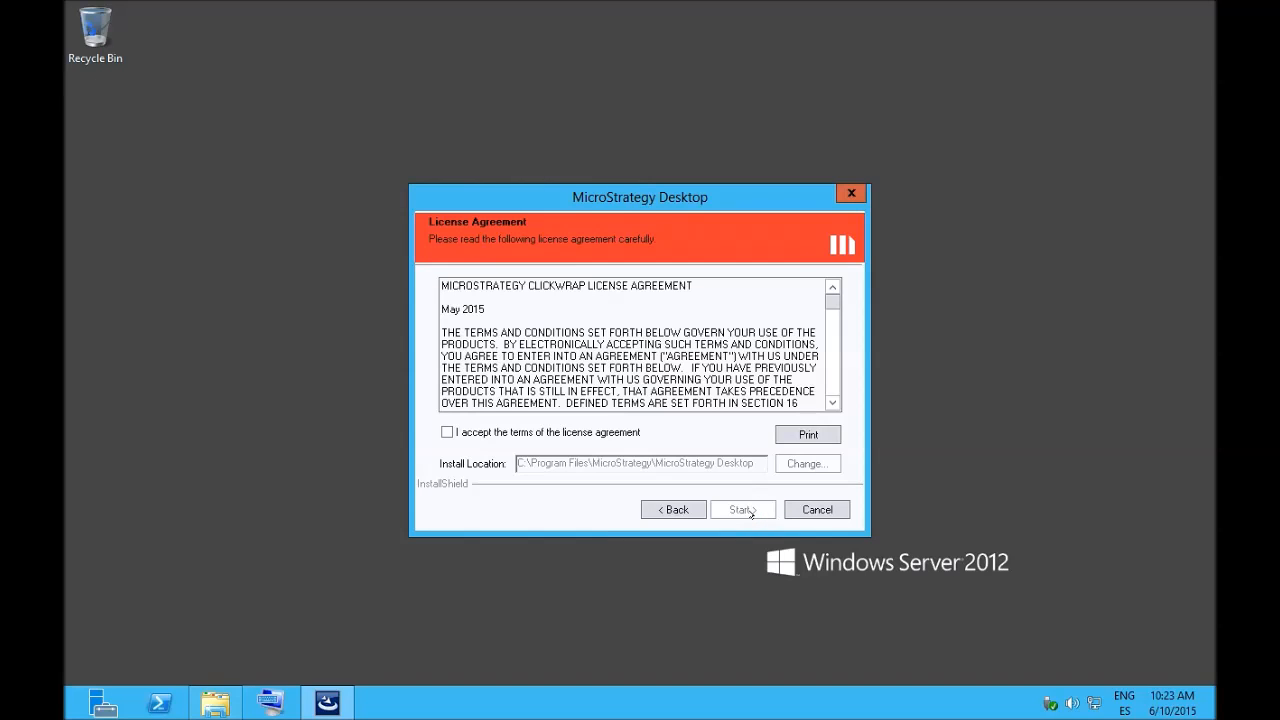
{"action": "mouse_move", "coordinate": [743, 509]}
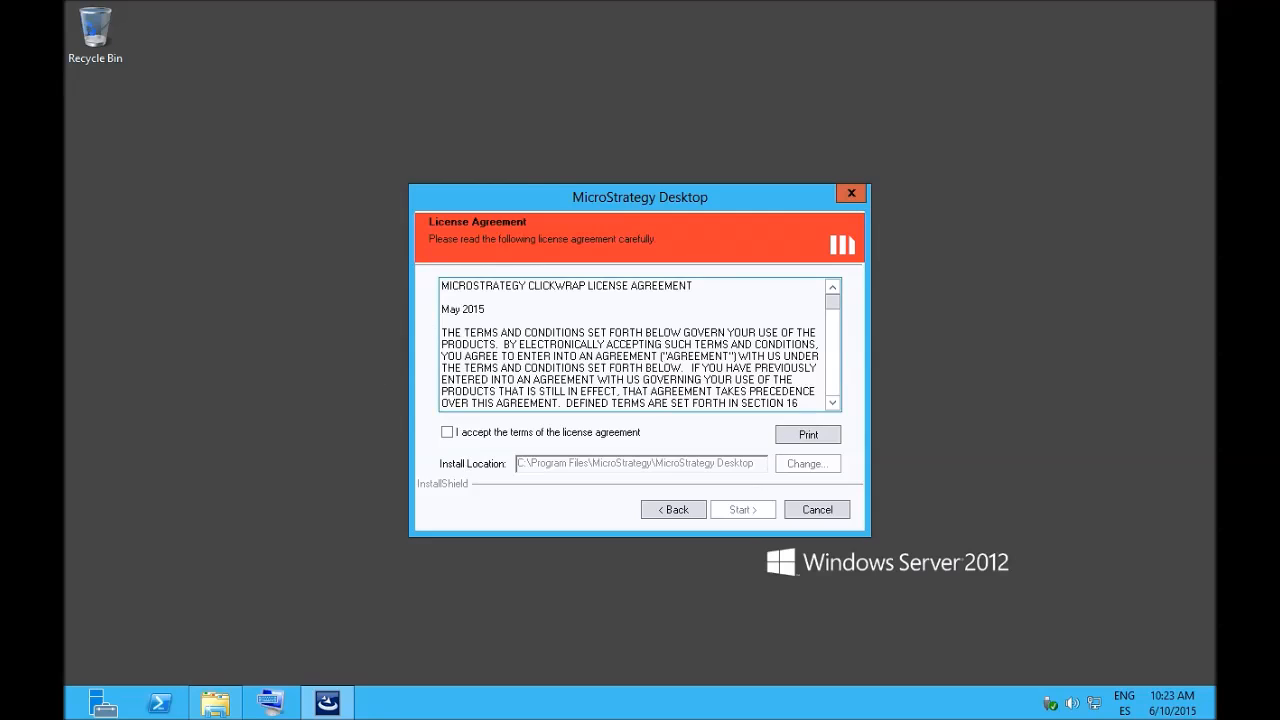
{"action": "left_click", "coordinate": [447, 432]}
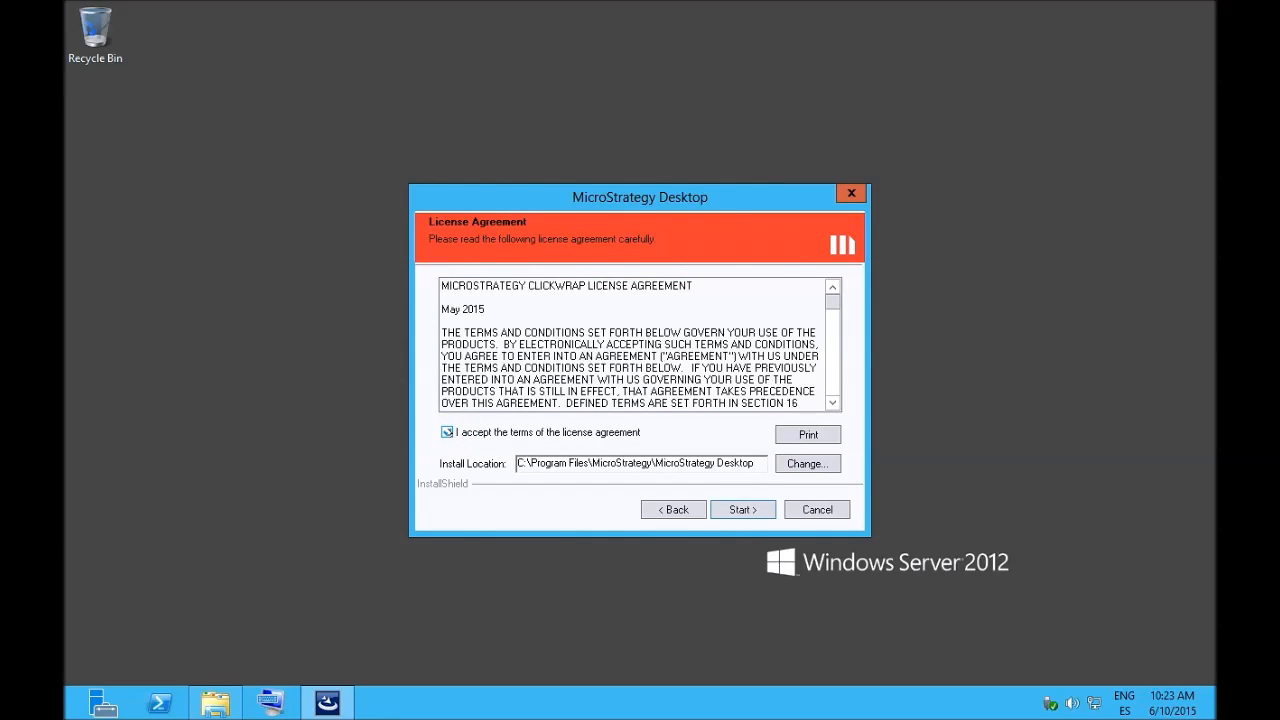
{"action": "left_click", "coordinate": [742, 509]}
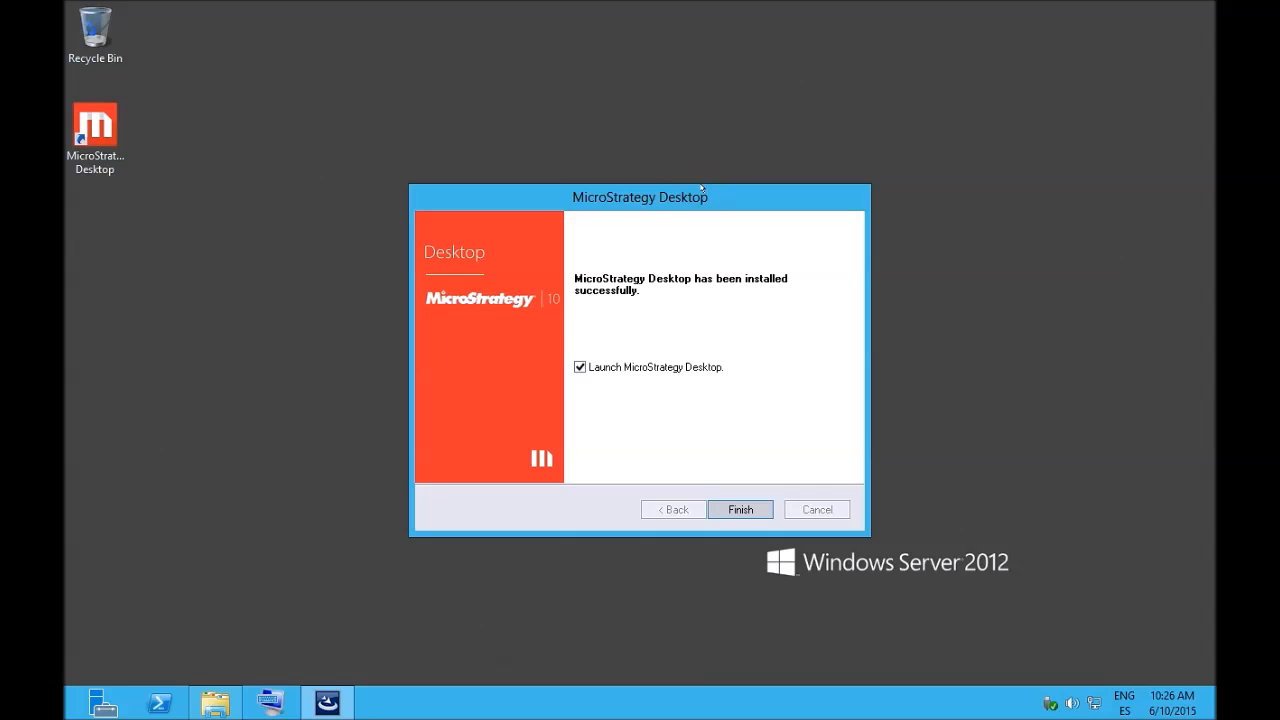
{"action": "mouse_move", "coordinate": [399, 387]}
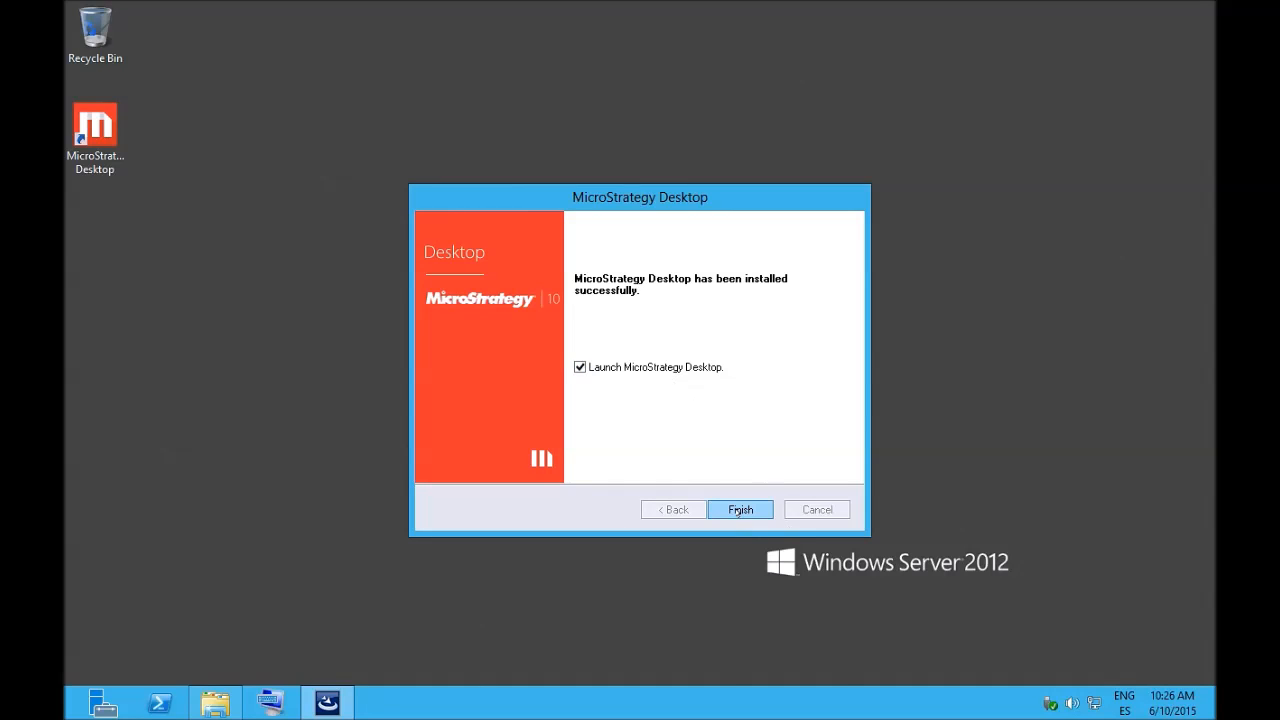
Close the finished installer and launch MicroStrategy Desktop from its desktop shortcut.
{"action": "left_click", "coordinate": [740, 509]}
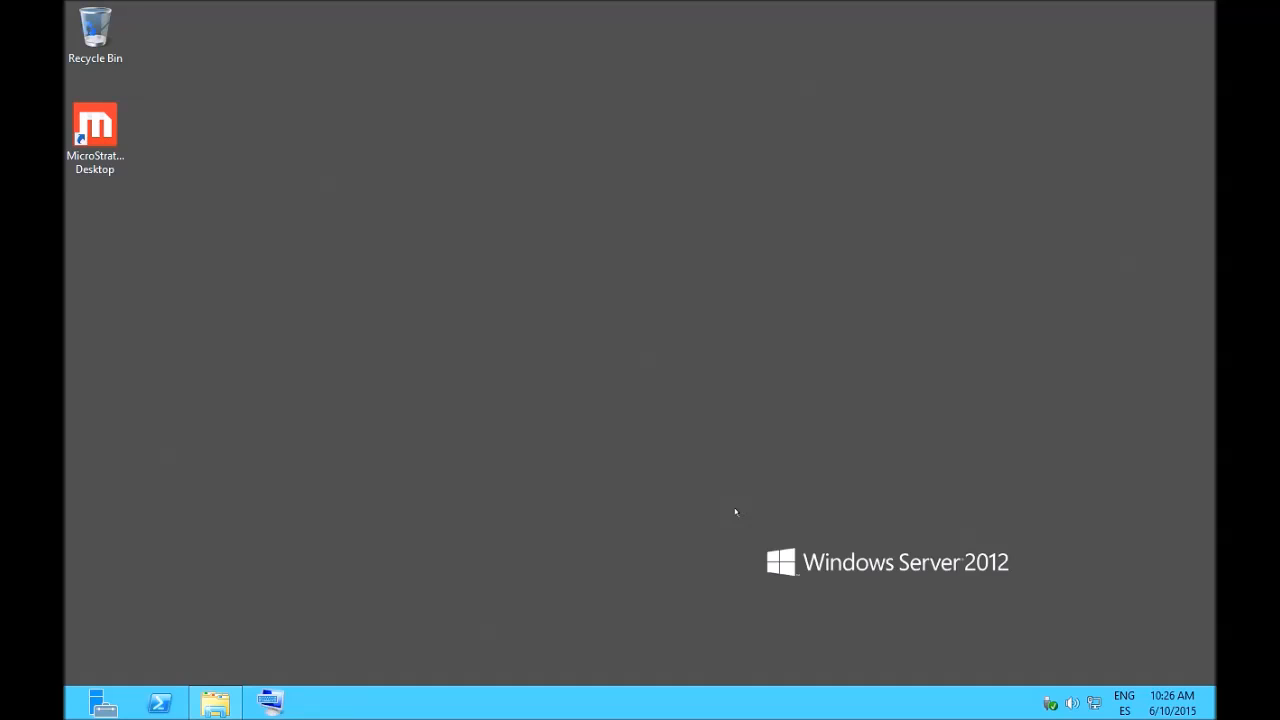
{"action": "double_click", "coordinate": [95, 128]}
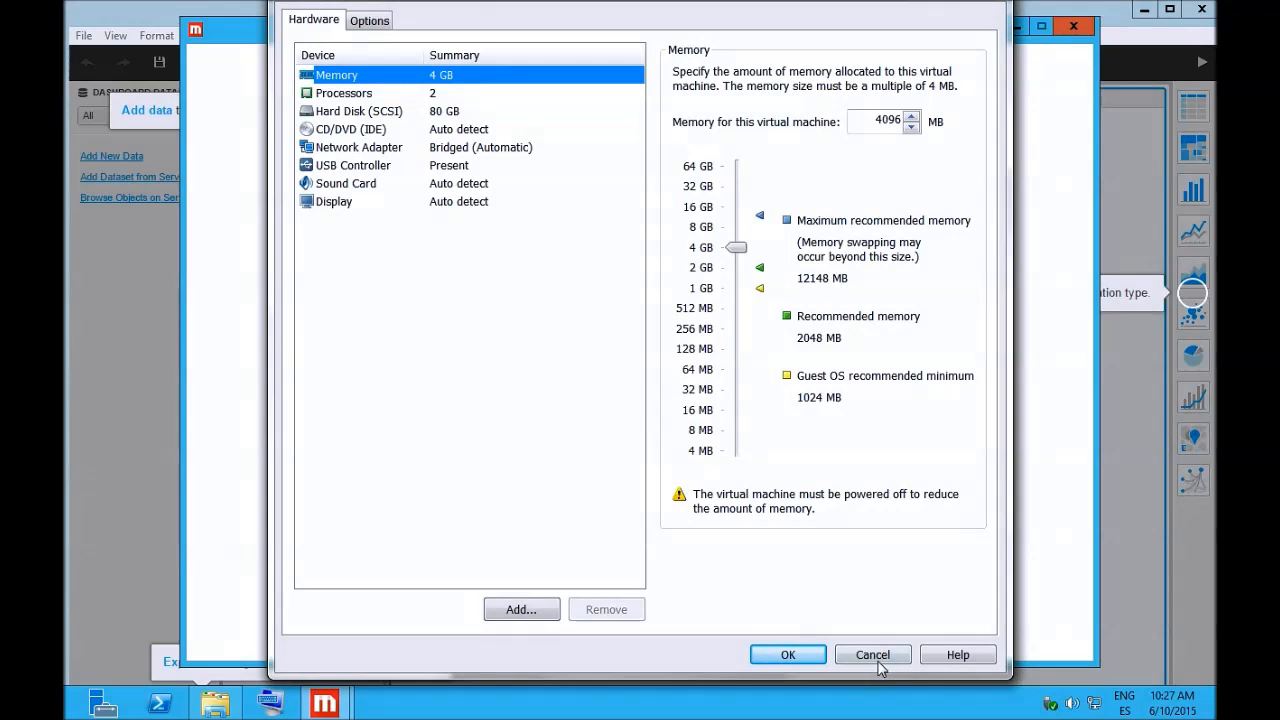
Dismiss the virtual machine settings without changes, leaving the untitled dashboard visible.
{"action": "left_click", "coordinate": [871, 654]}
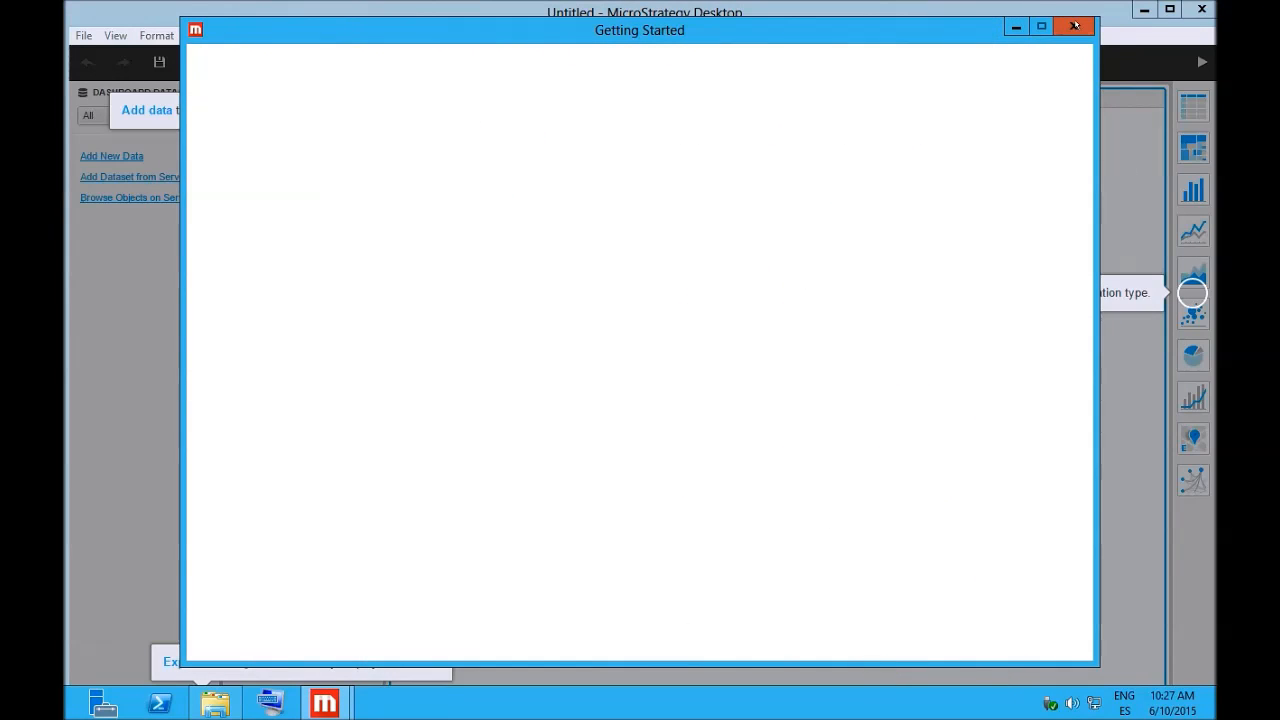
{"action": "mouse_move", "coordinate": [1074, 26]}
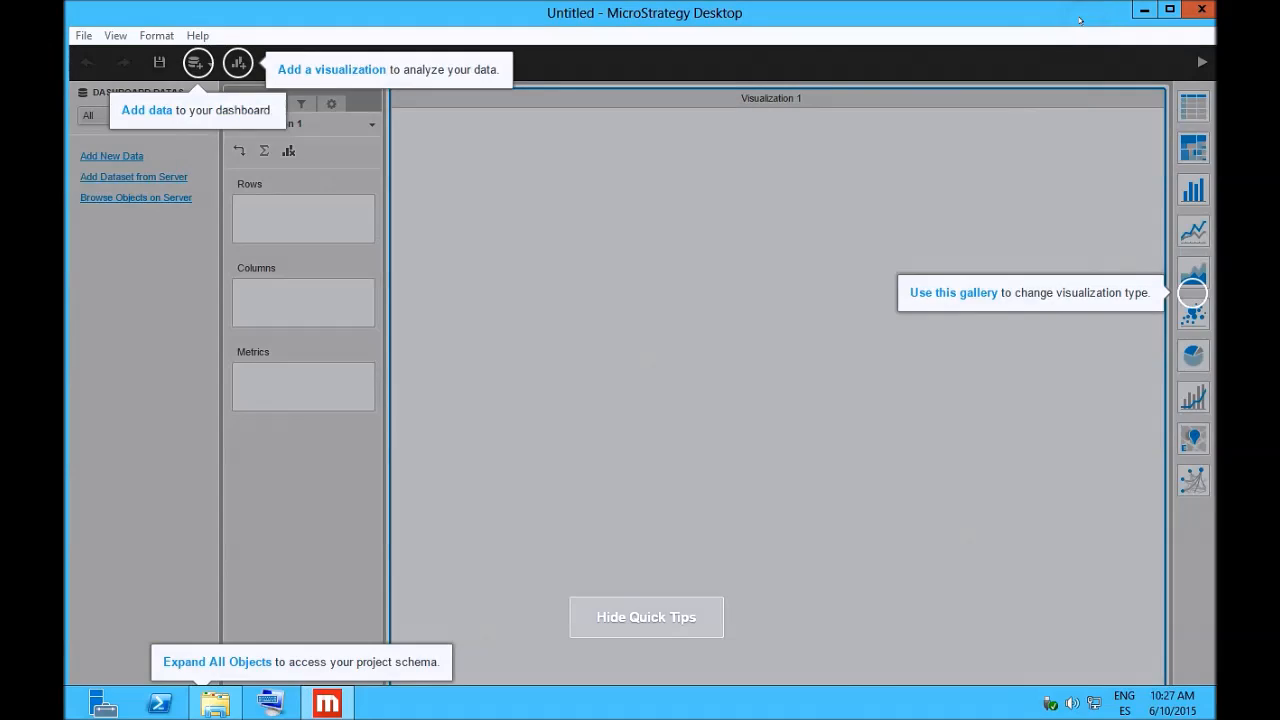
{"action": "mouse_move", "coordinate": [1053, 82]}
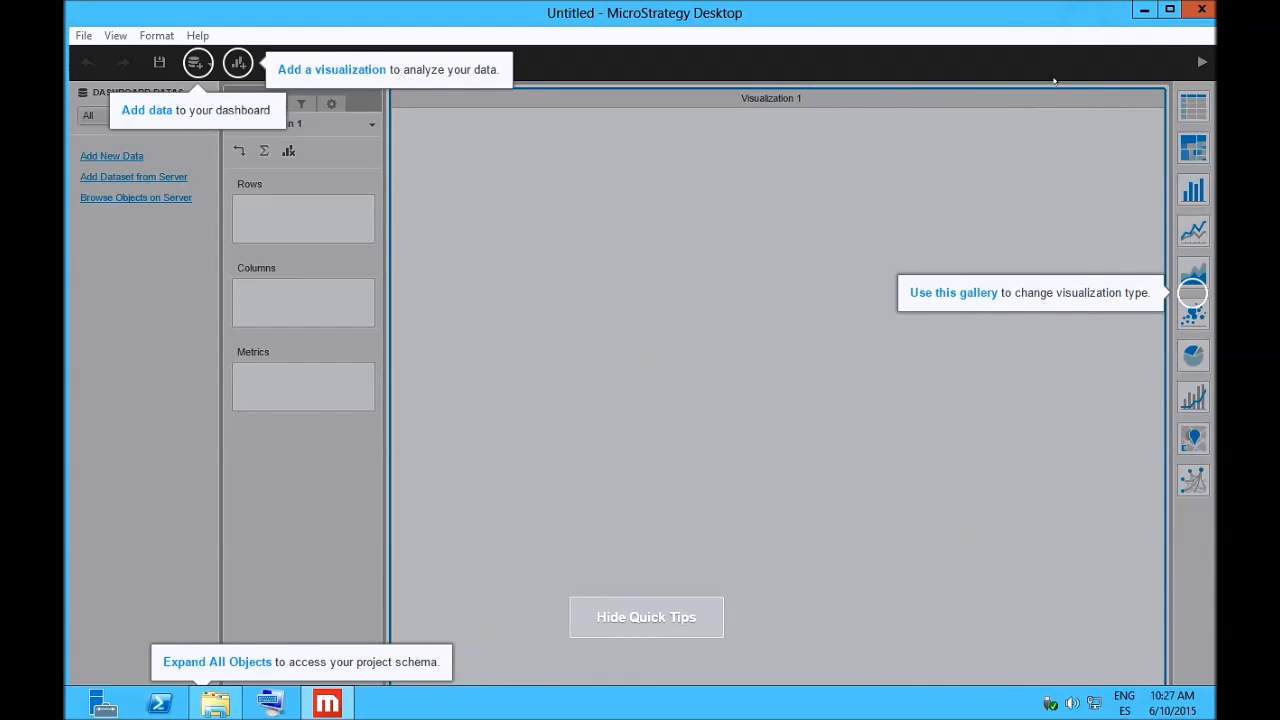
{"action": "mouse_move", "coordinate": [453, 520]}
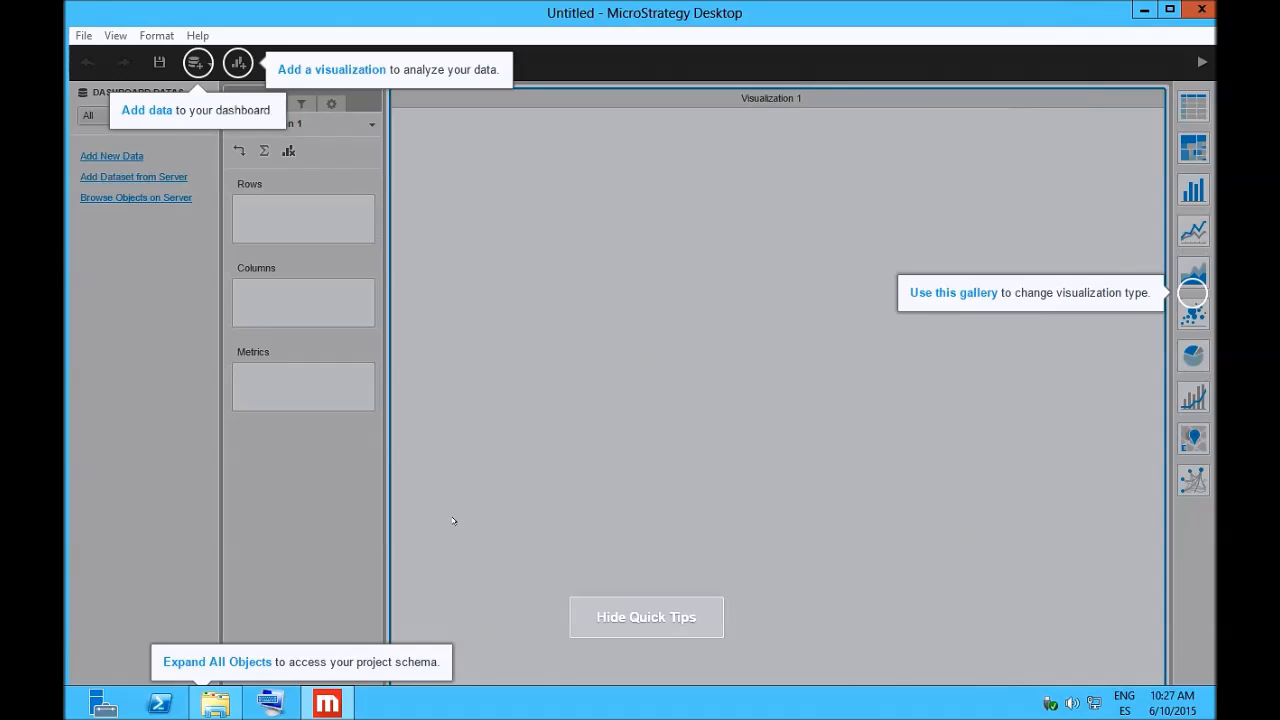
{"action": "mouse_move", "coordinate": [500, 148]}
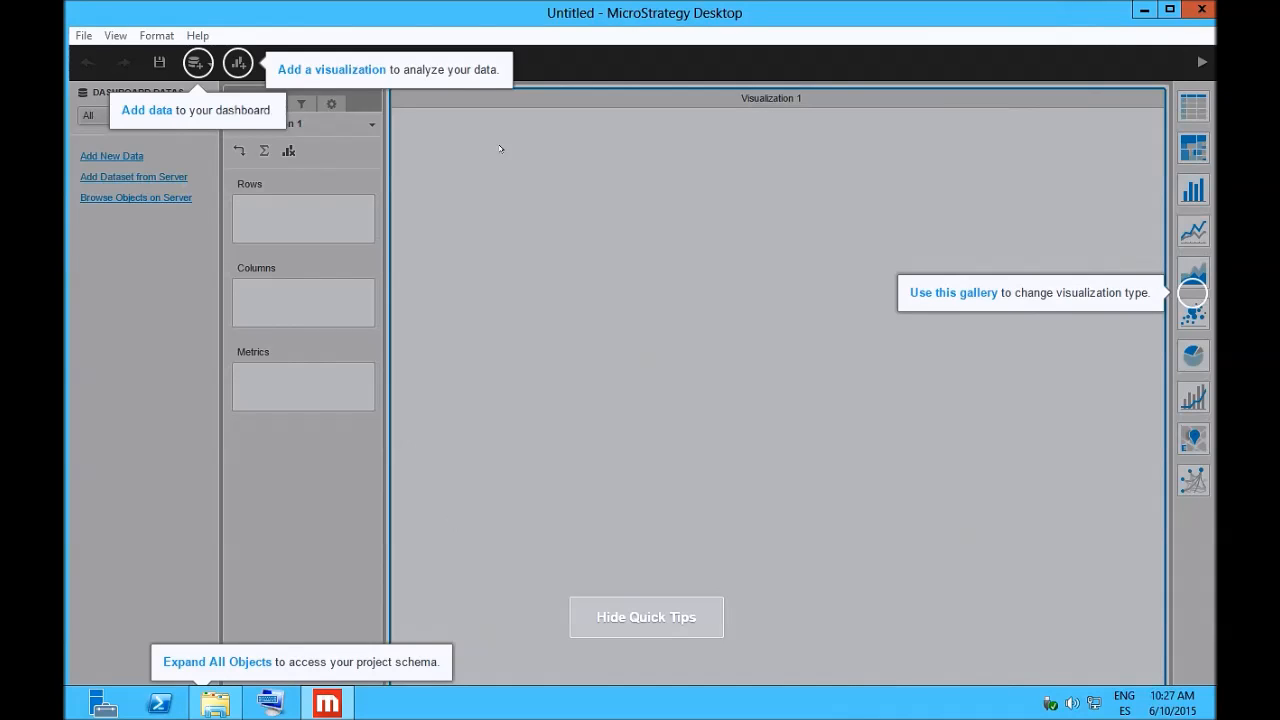
{"action": "mouse_move", "coordinate": [599, 230]}
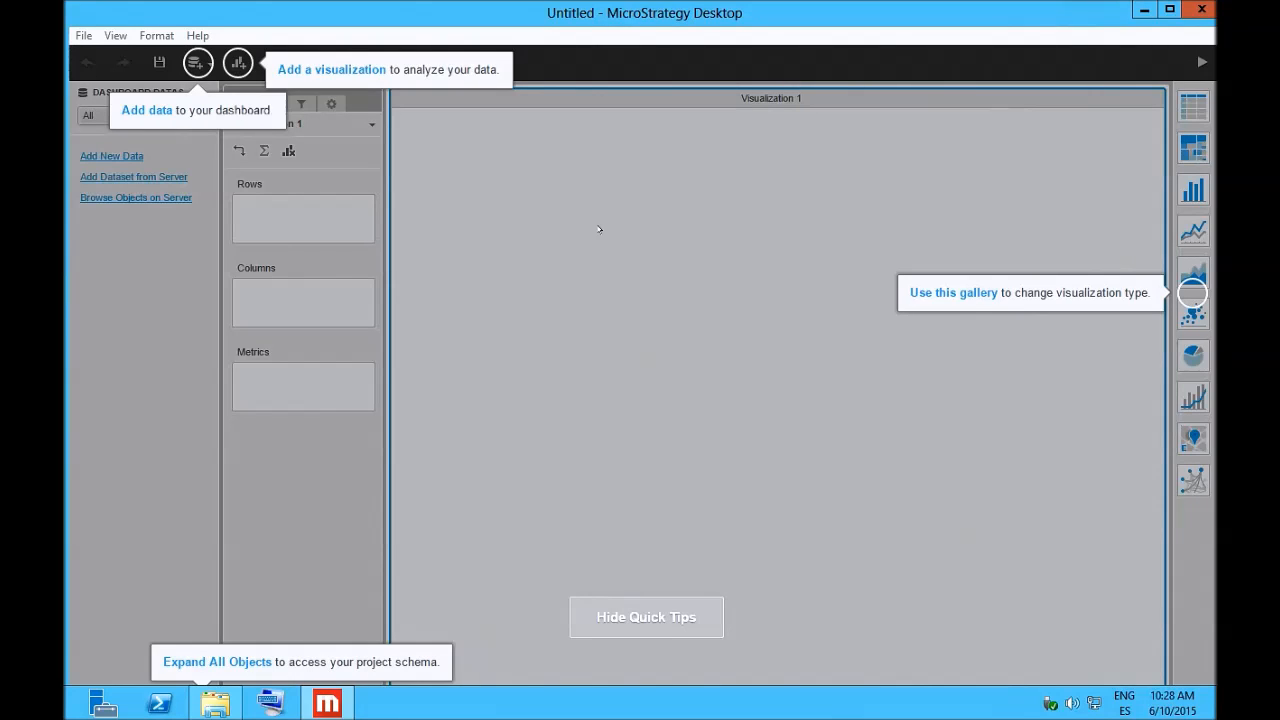
{"action": "mouse_move", "coordinate": [646, 591]}
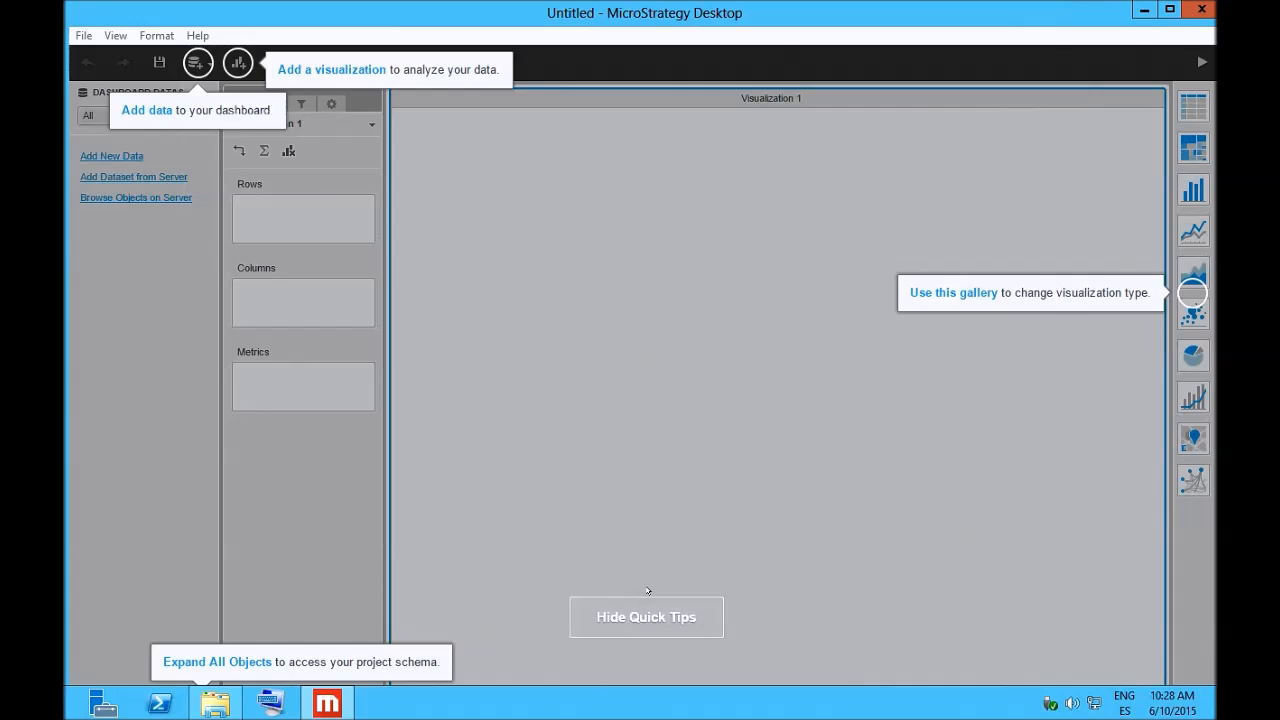
{"action": "mouse_move", "coordinate": [646, 617]}
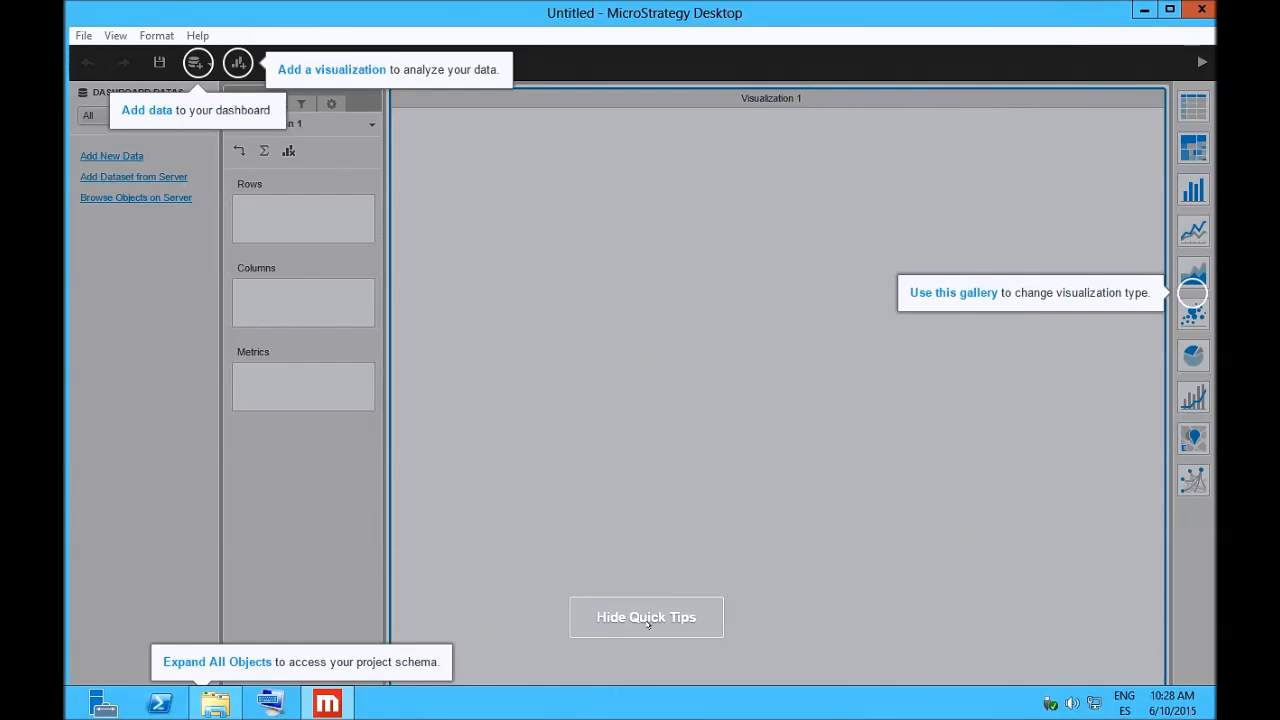
Hide Quick Tips, acknowledge the Help menu notice, and show the Add Data options.
{"action": "left_click", "coordinate": [645, 616]}
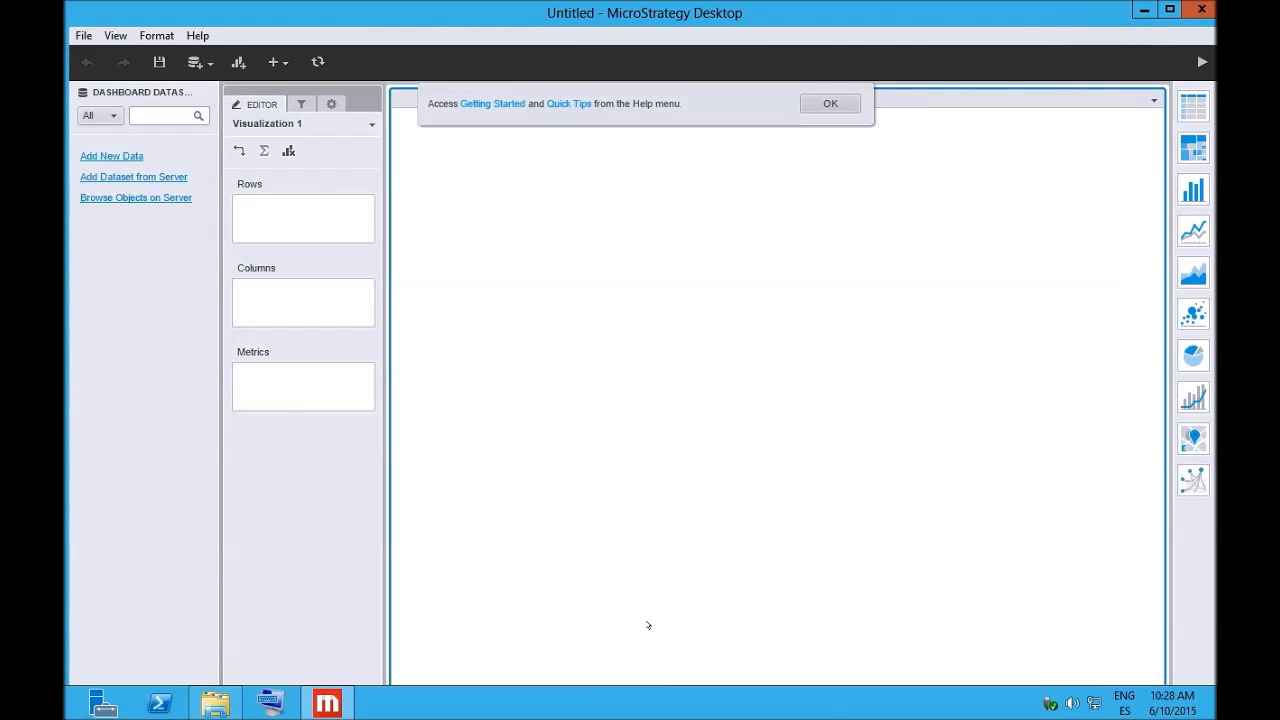
{"action": "left_click", "coordinate": [830, 103]}
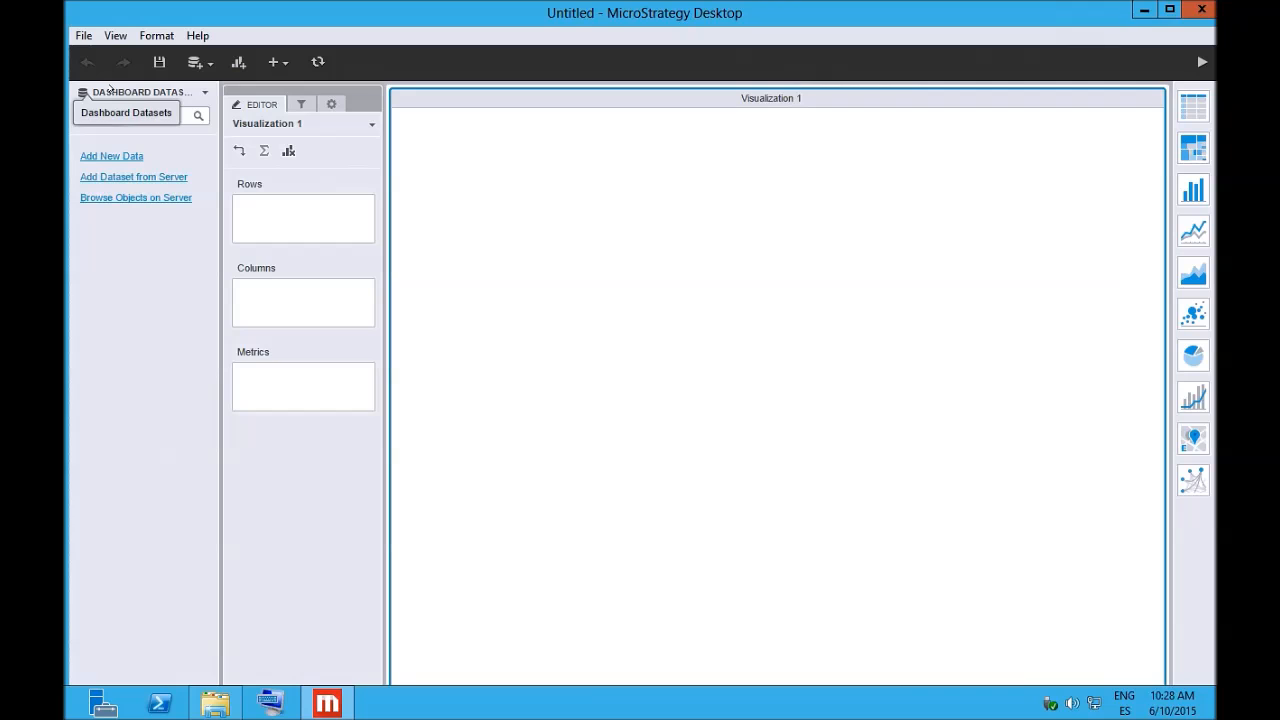
{"action": "left_click", "coordinate": [195, 62]}
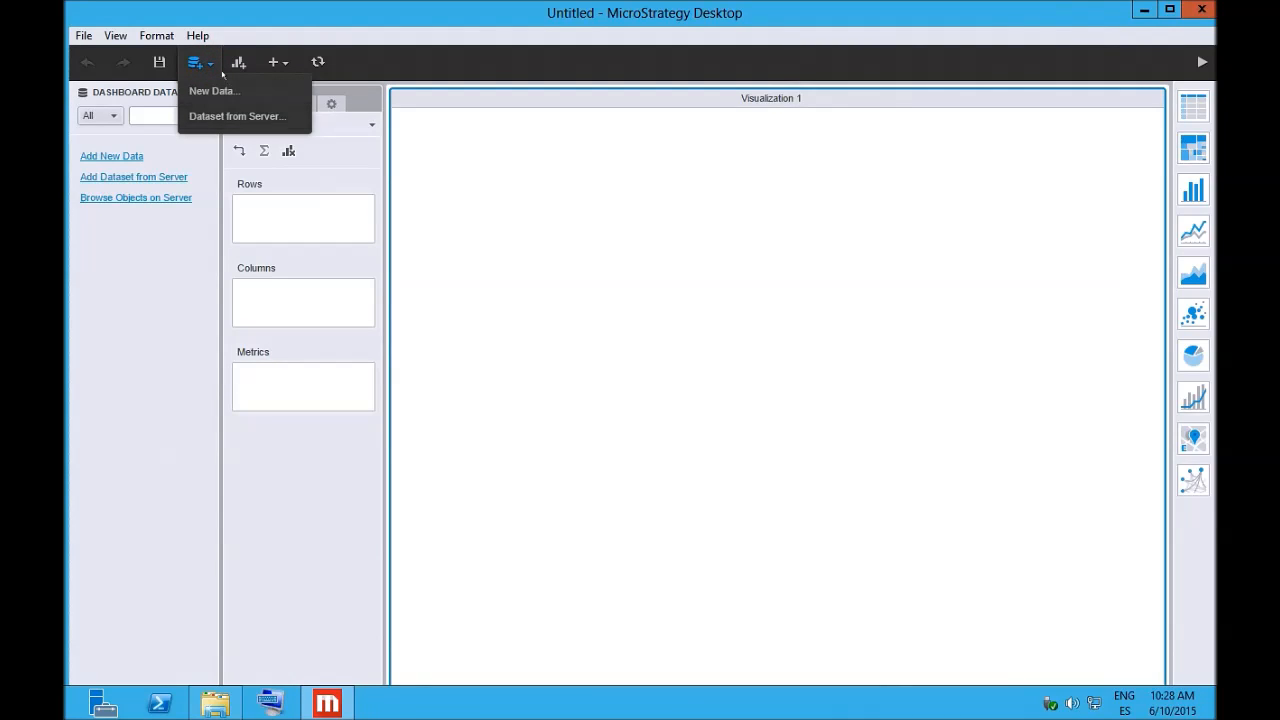
{"action": "mouse_move", "coordinate": [213, 91]}
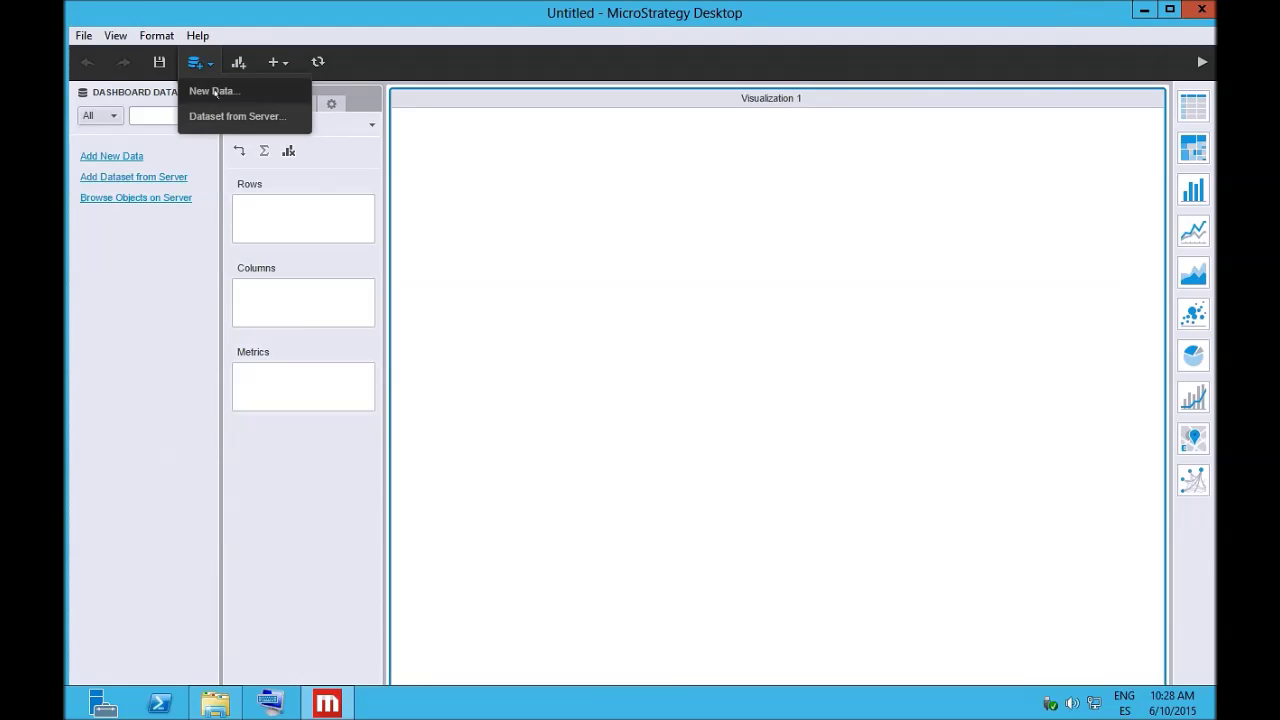
Browse the New Data source gallery, filter to Connect Live sources, and close it unused.
{"action": "left_click", "coordinate": [213, 91]}
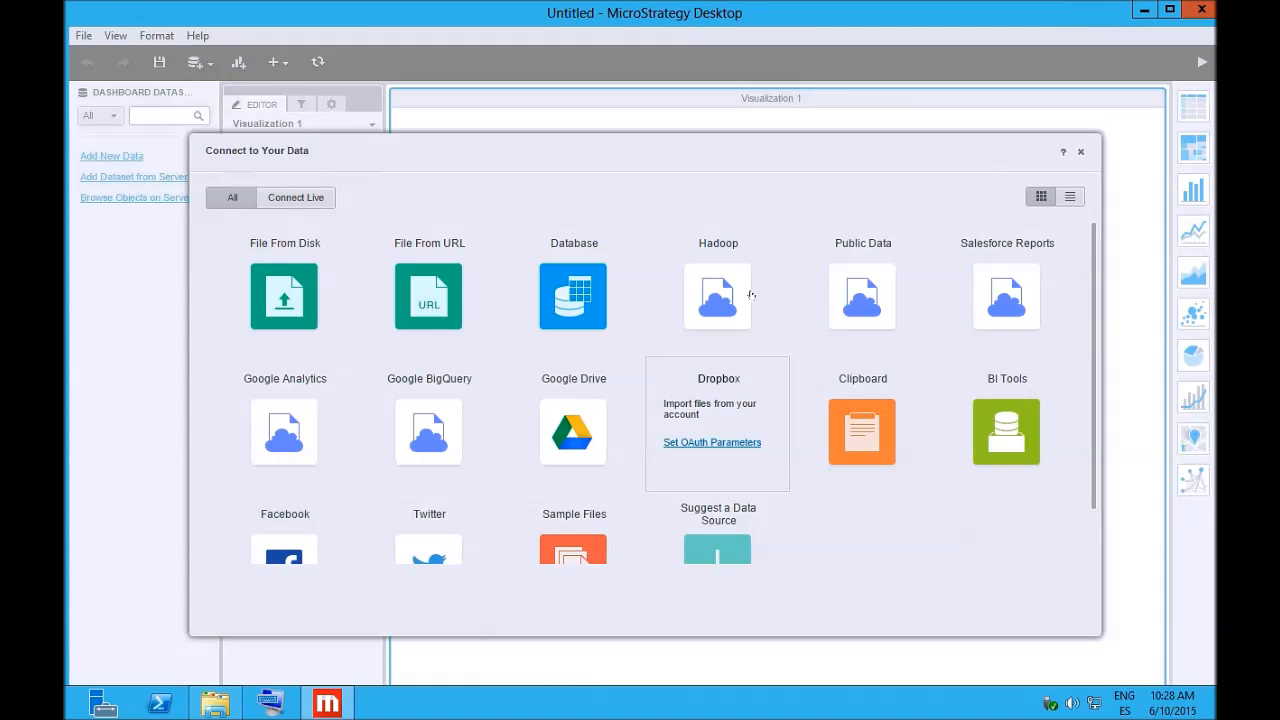
{"action": "mouse_move", "coordinate": [727, 145]}
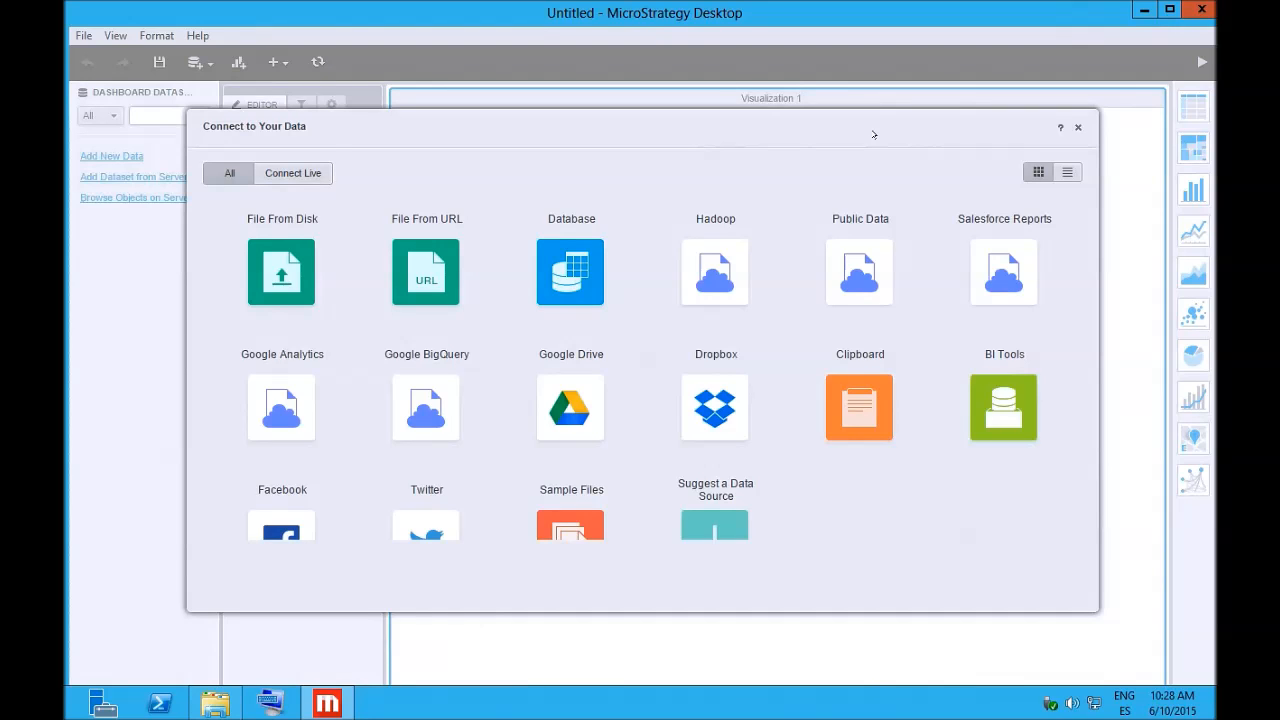
{"action": "mouse_move", "coordinate": [700, 152]}
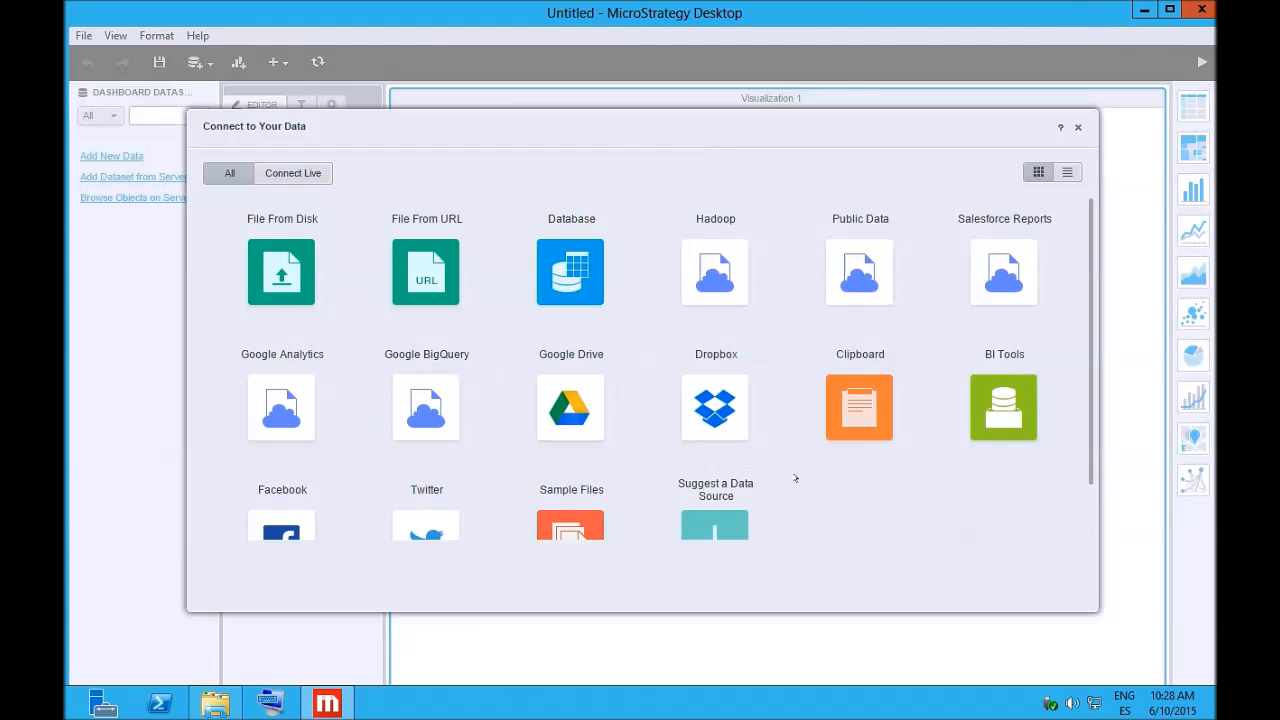
{"action": "scroll", "scroll_direction": "down", "scroll_amount": 3}
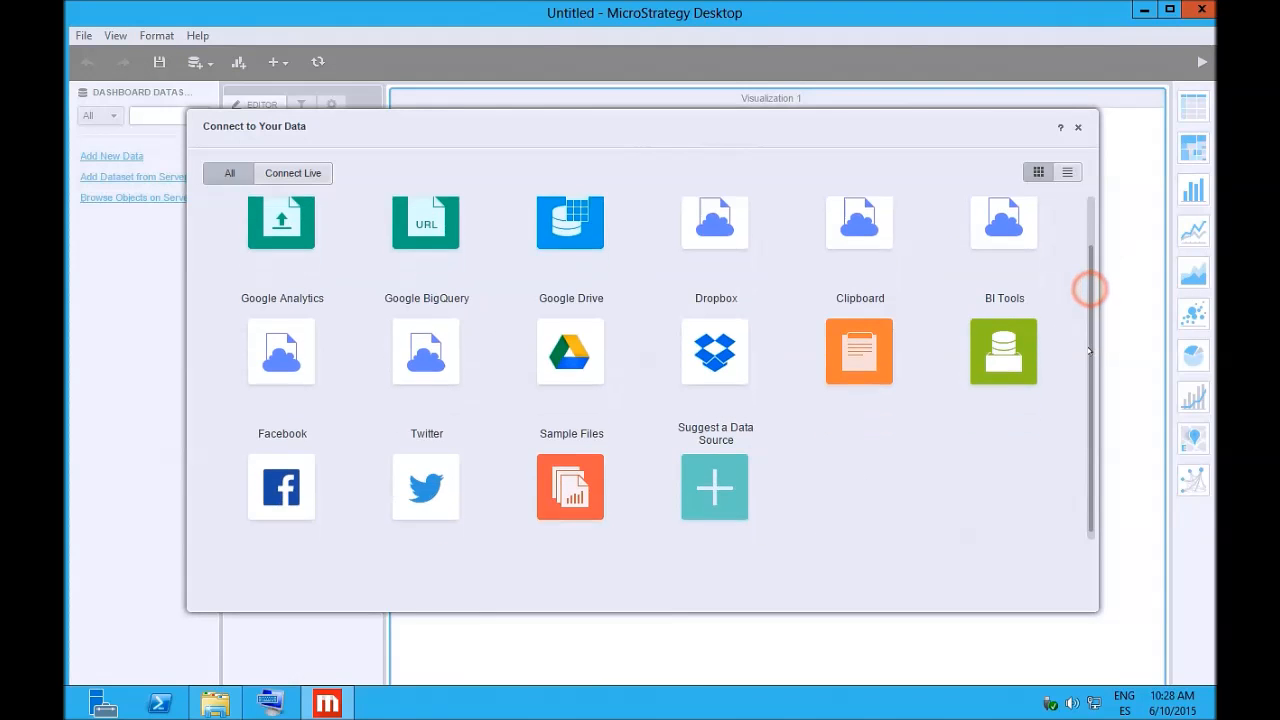
{"action": "scroll", "scroll_direction": "up", "scroll_amount": 3}
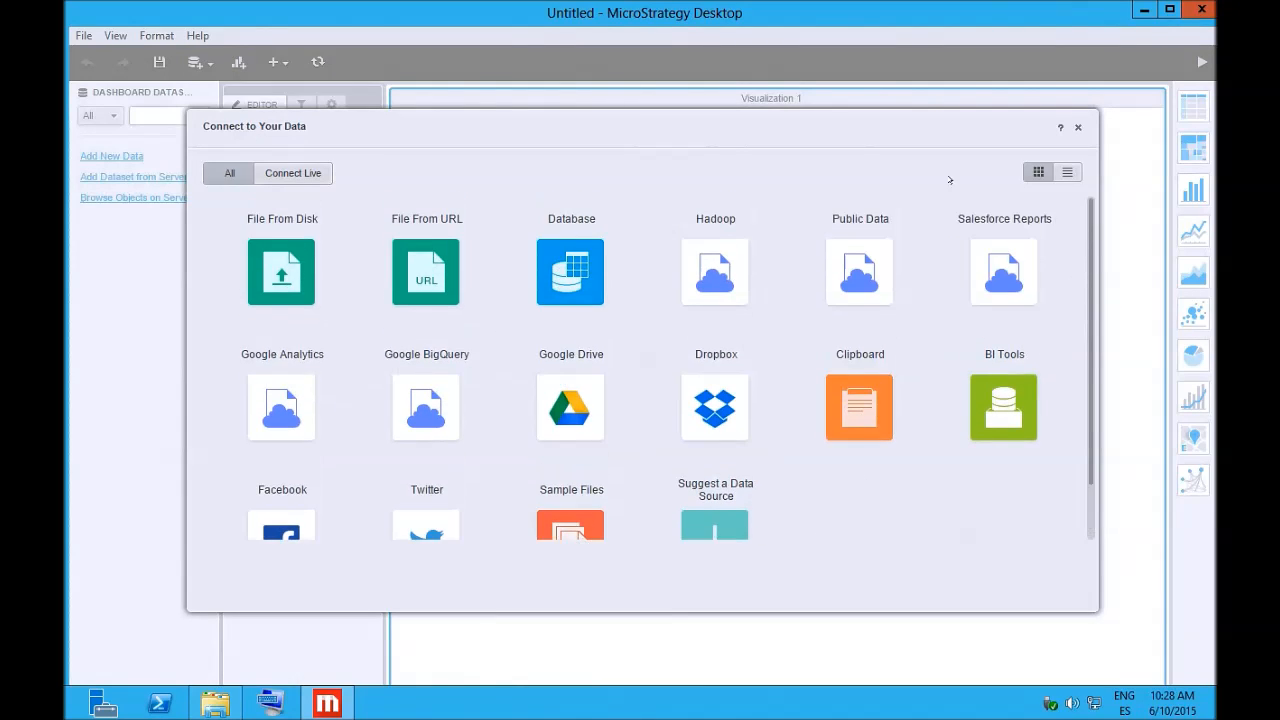
{"action": "left_click", "coordinate": [293, 173]}
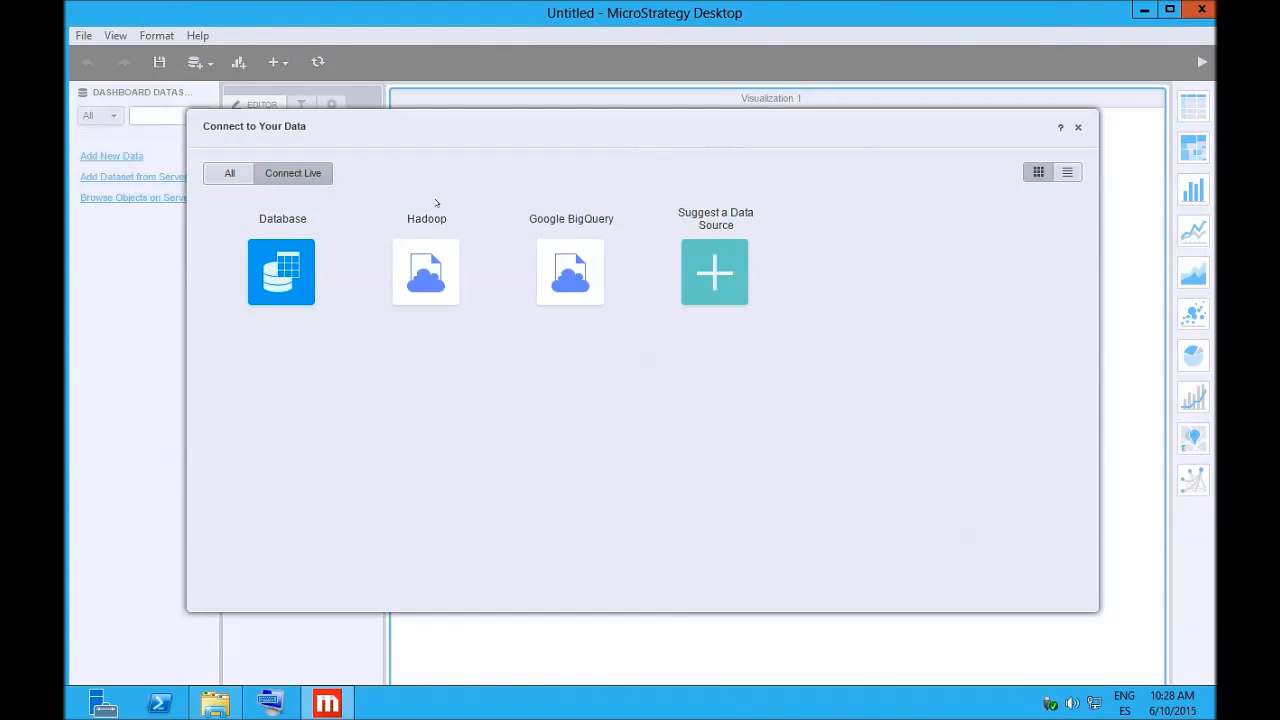
{"action": "mouse_move", "coordinate": [781, 276]}
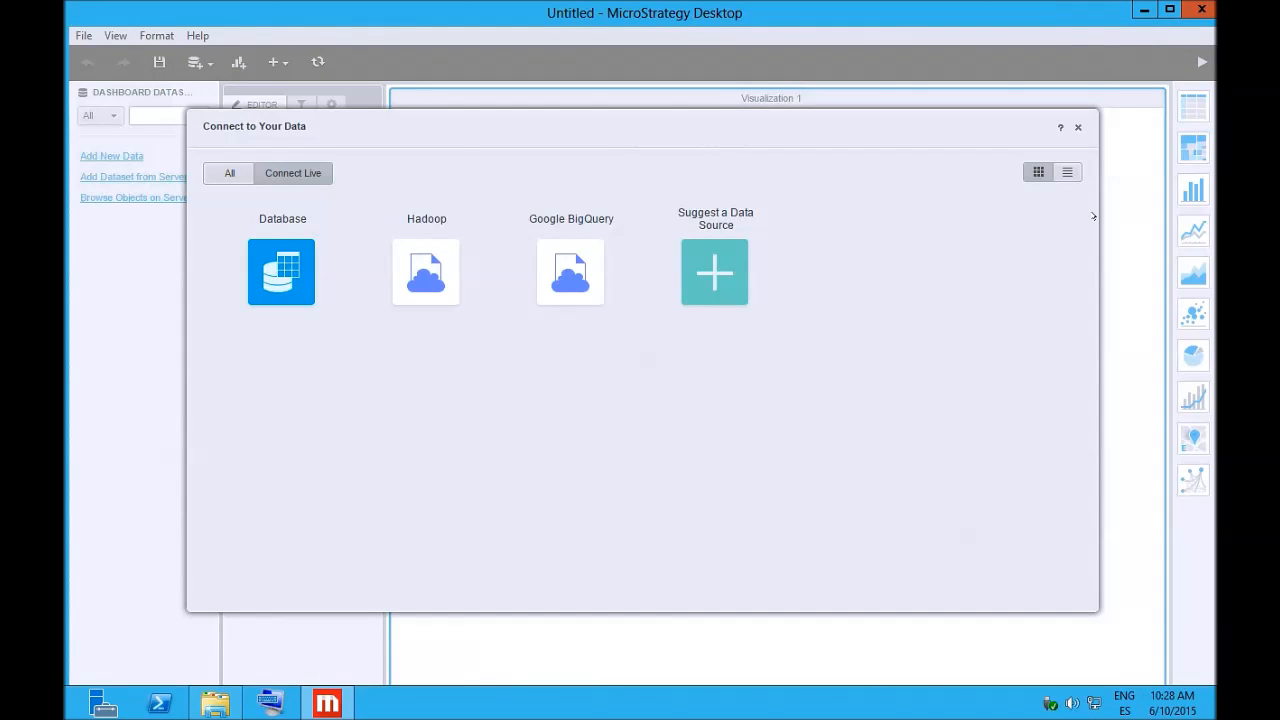
{"action": "left_click", "coordinate": [1077, 127]}
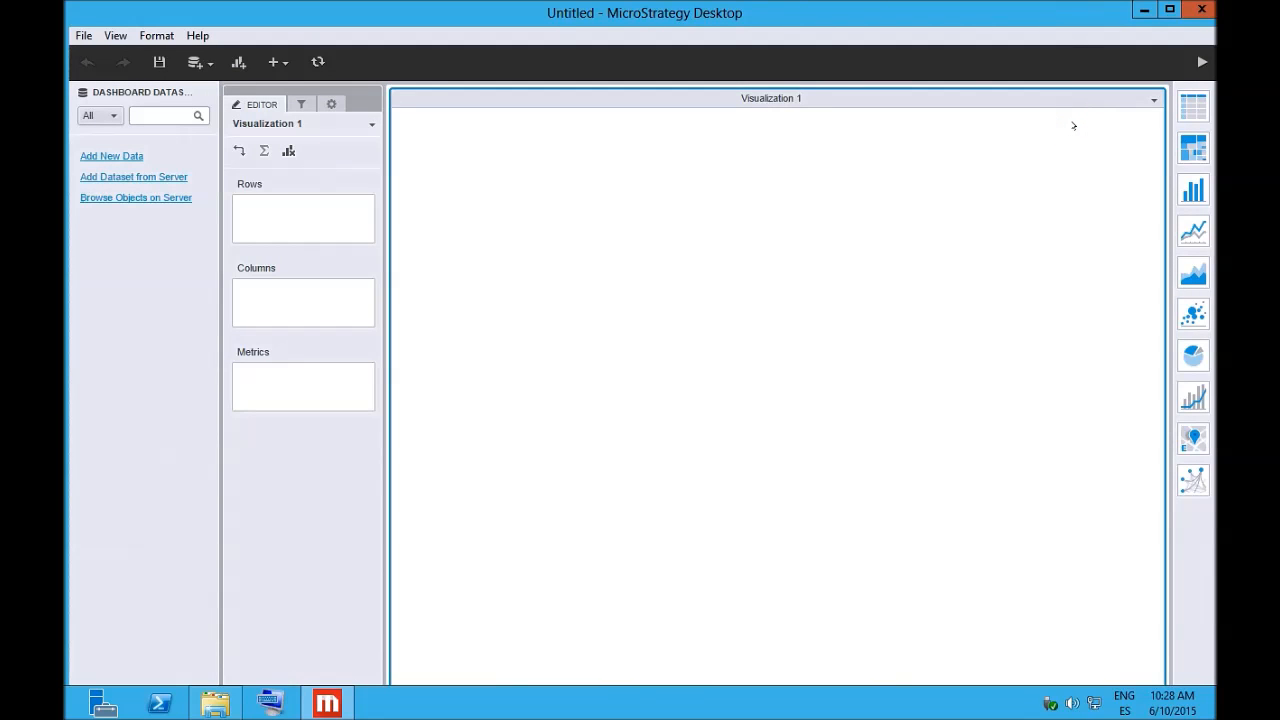
{"action": "mouse_move", "coordinate": [603, 321]}
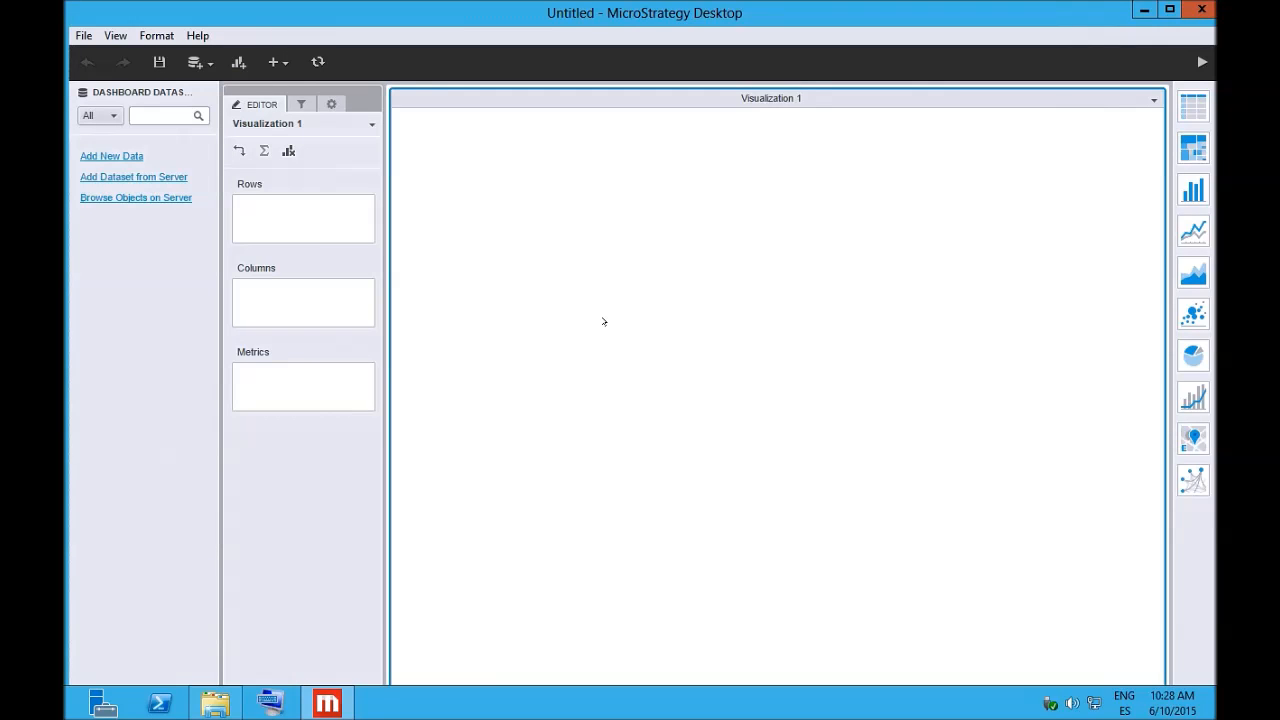
{"action": "mouse_move", "coordinate": [763, 400]}
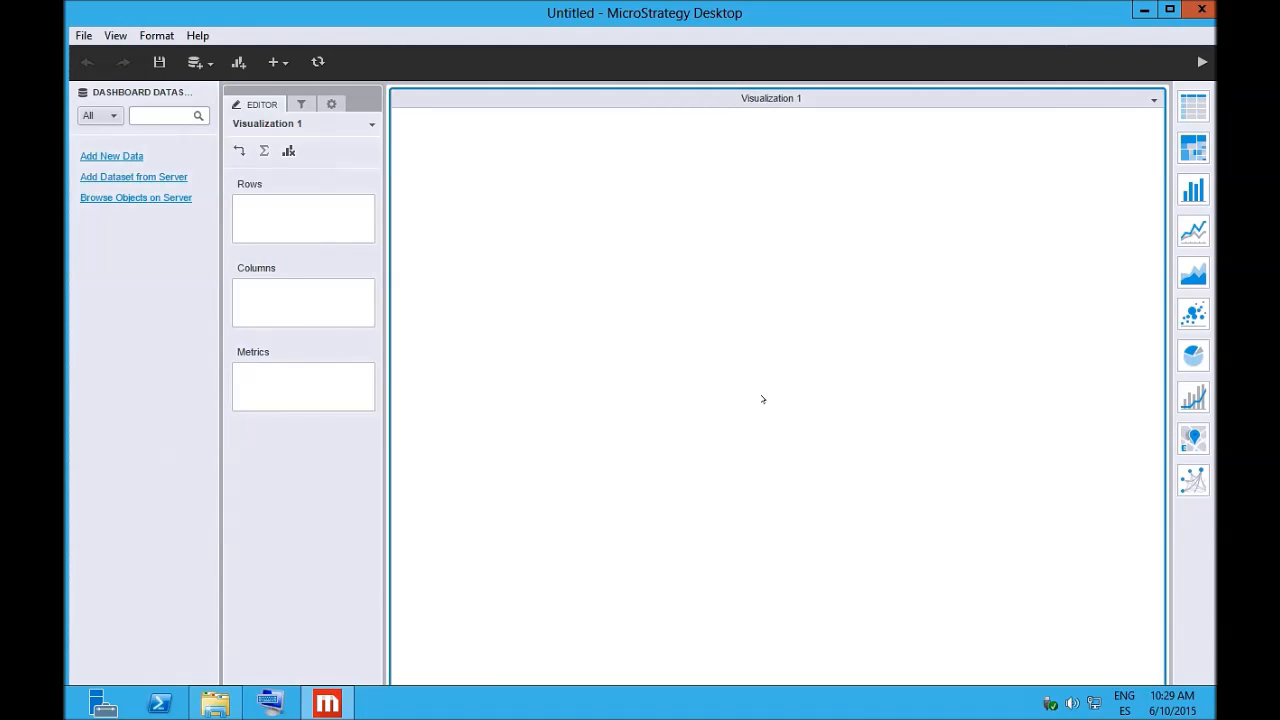